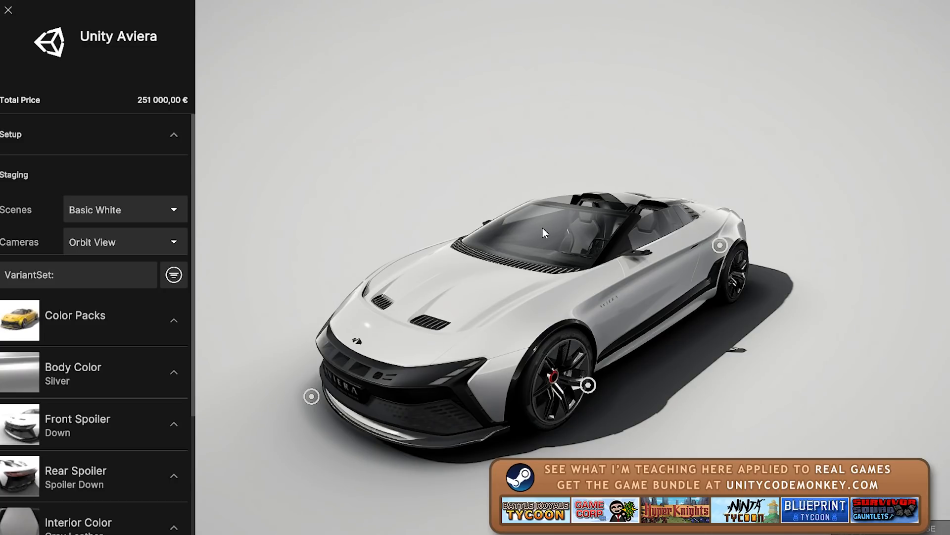
mouse_move(625, 358)
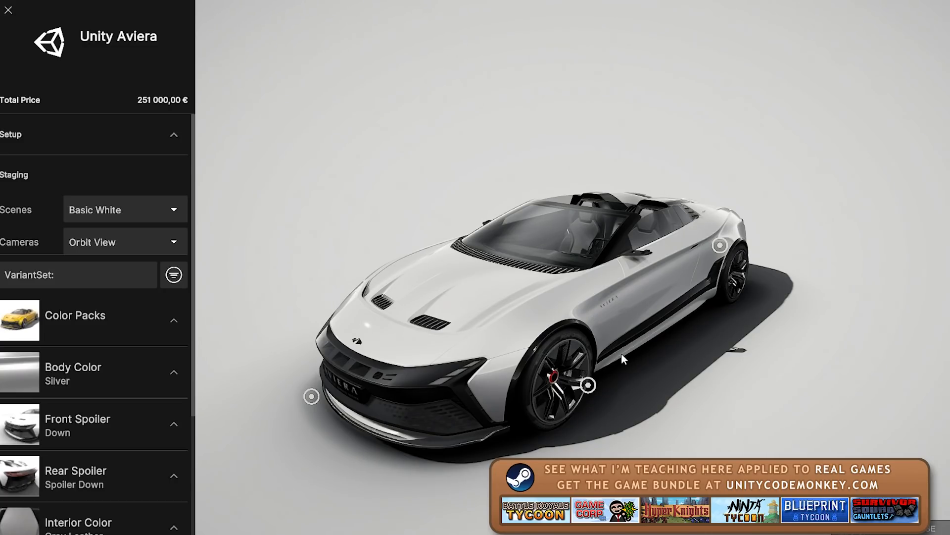
Launch the car configurator demo and orbit the Aviera to view its rear, top and side
drag(625, 357, 591, 362)
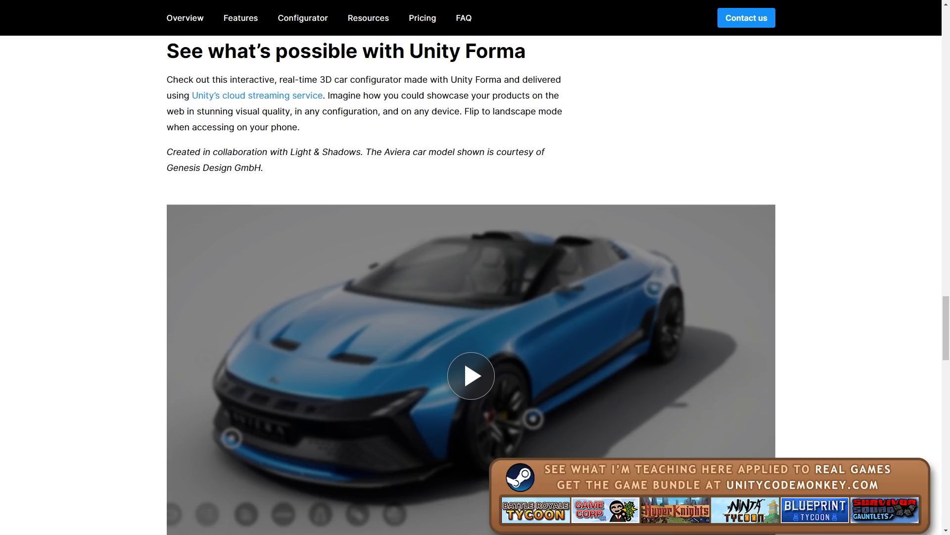
click(471, 375)
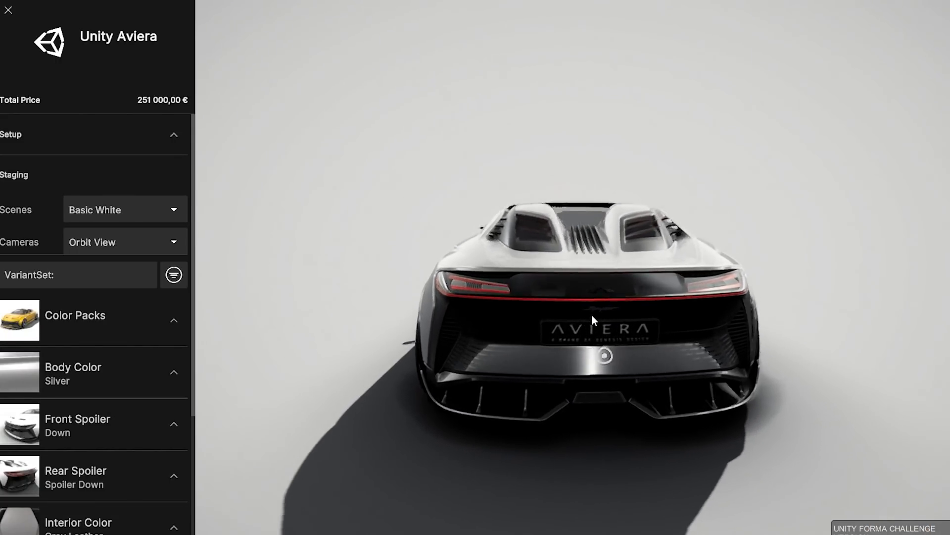
drag(594, 320, 685, 298)
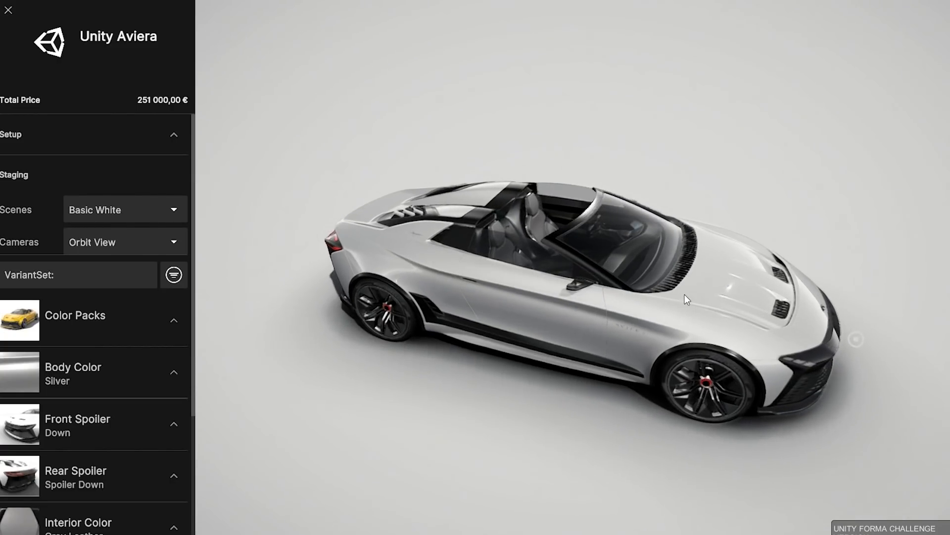
drag(686, 298, 612, 289)
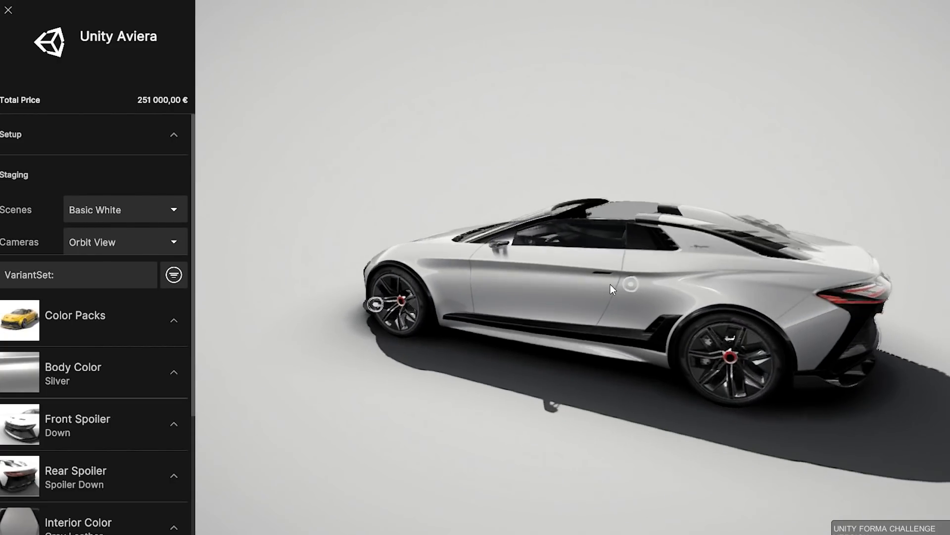
drag(613, 289, 621, 303)
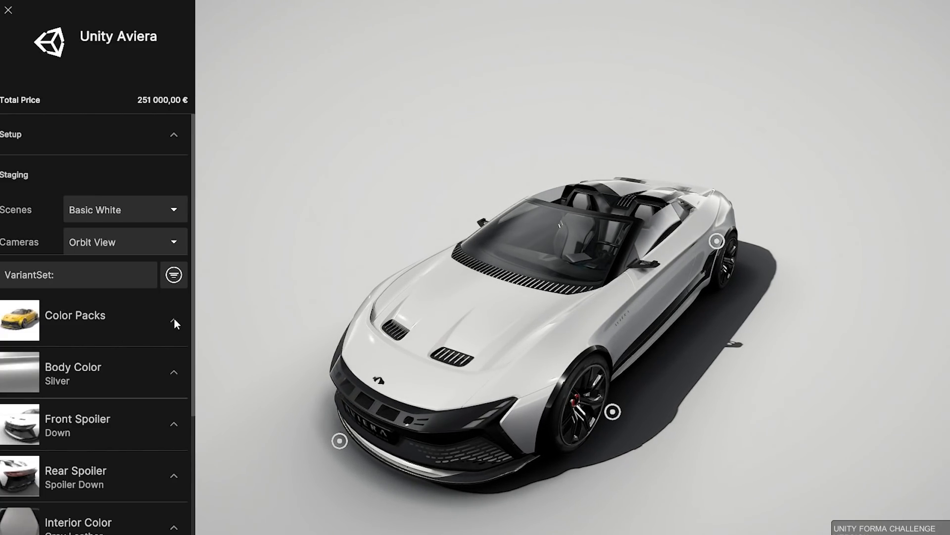
Apply the Red Pack colours, set the Salt Flat scene, and pick the design flight camera
click(174, 321)
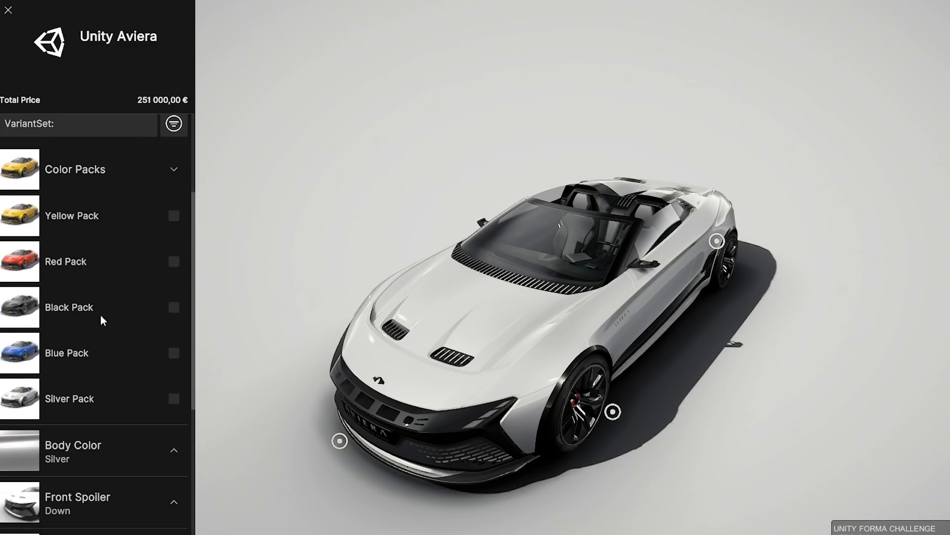
click(174, 261)
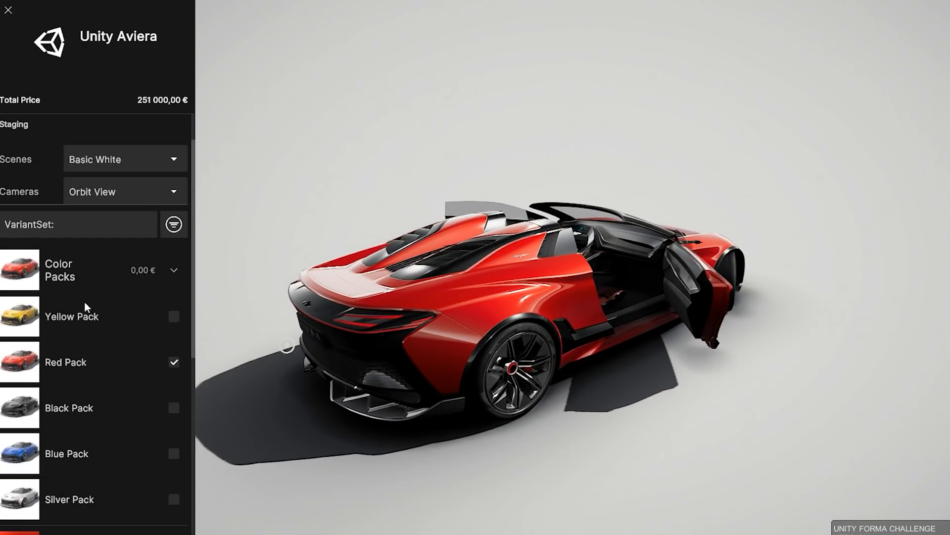
click(124, 159)
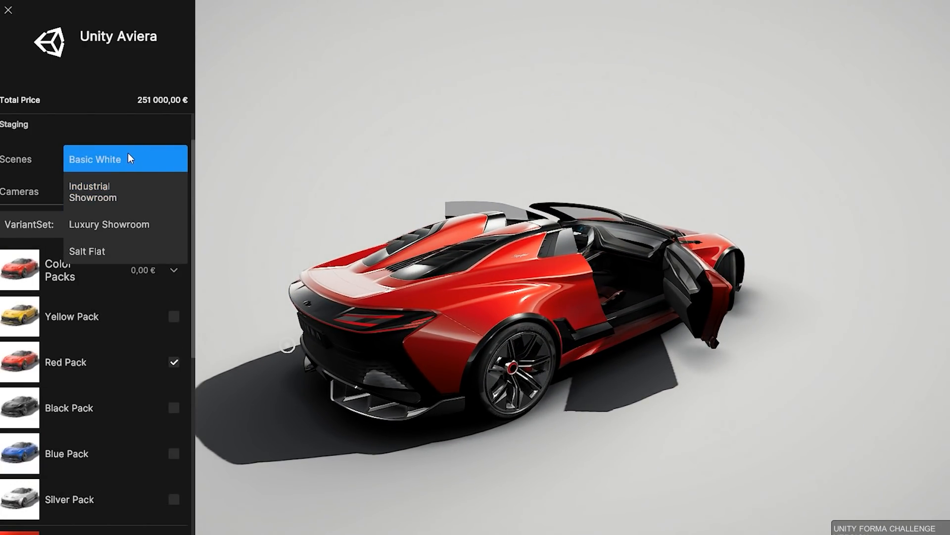
click(86, 251)
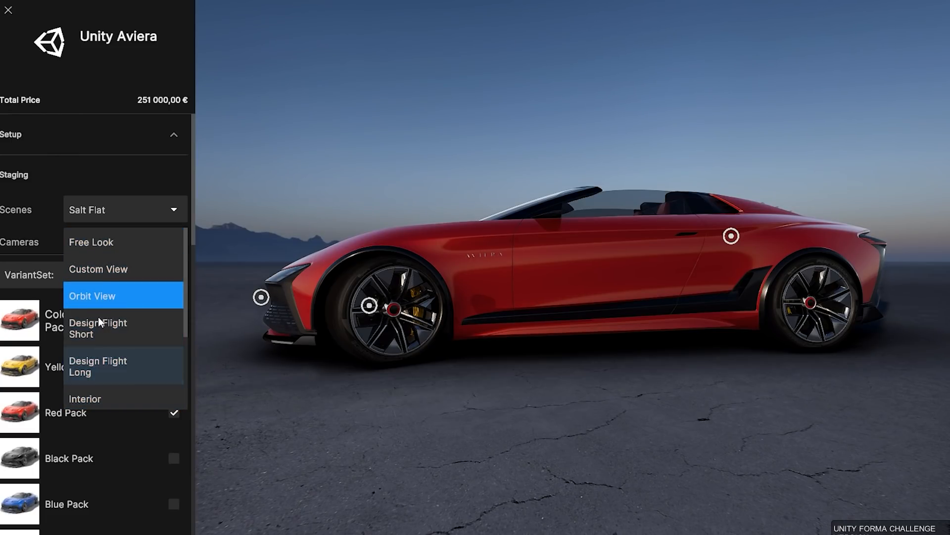
click(84, 398)
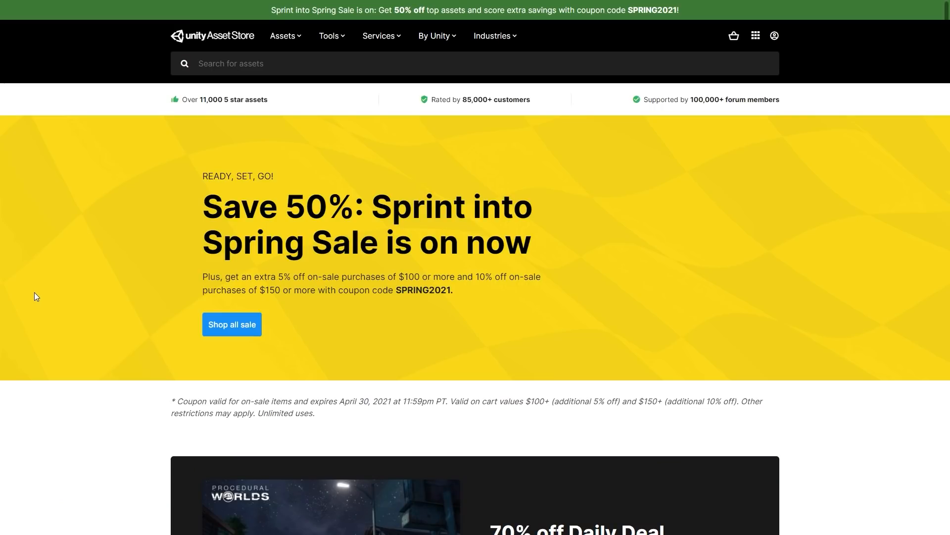
scroll(down, 3)
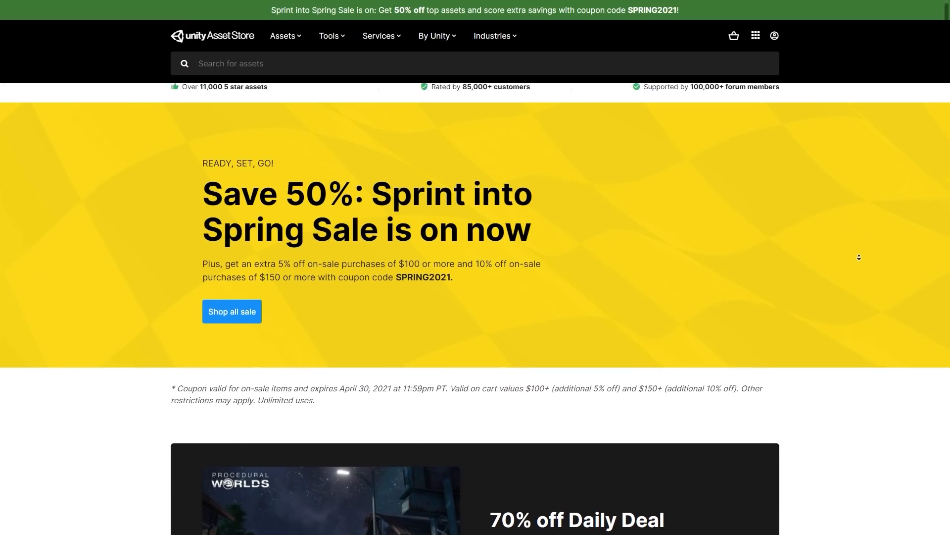
scroll(down, 3)
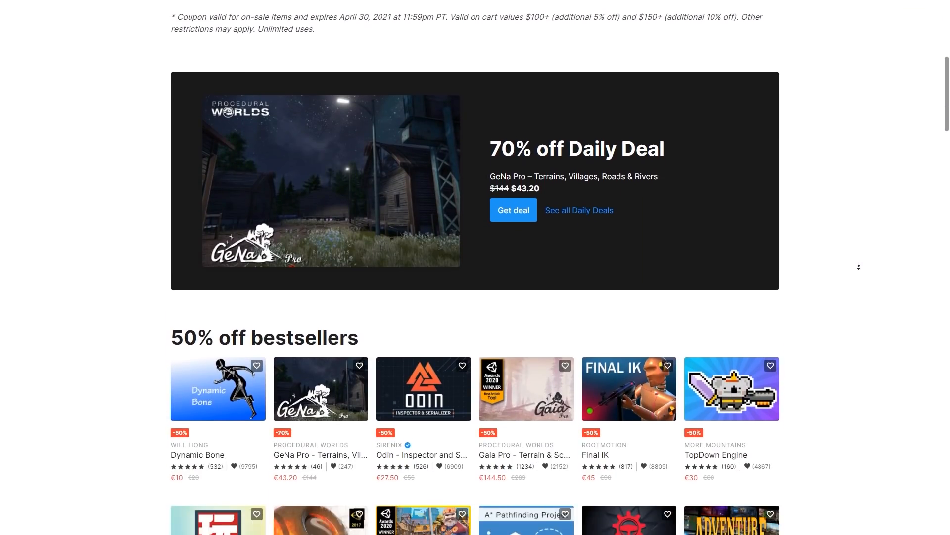
scroll(down, 3)
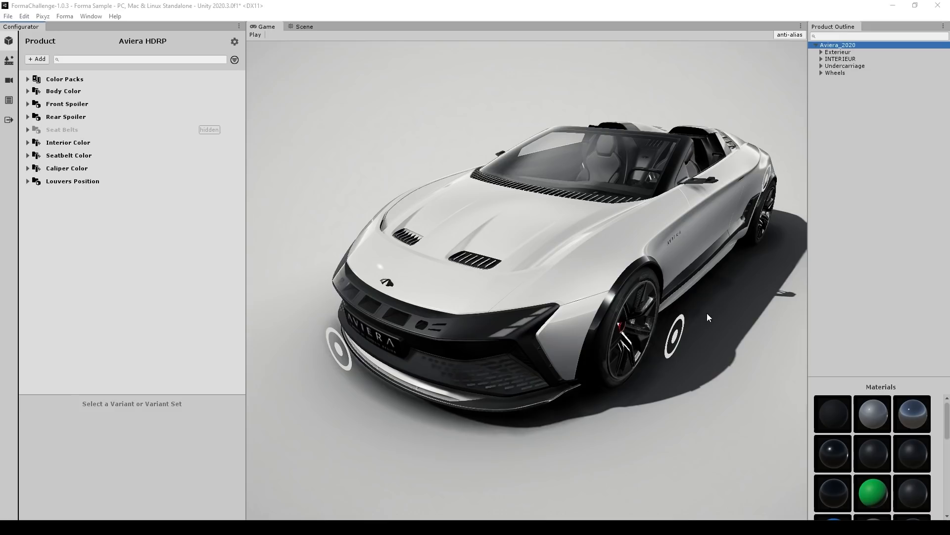
mouse_move(407, 175)
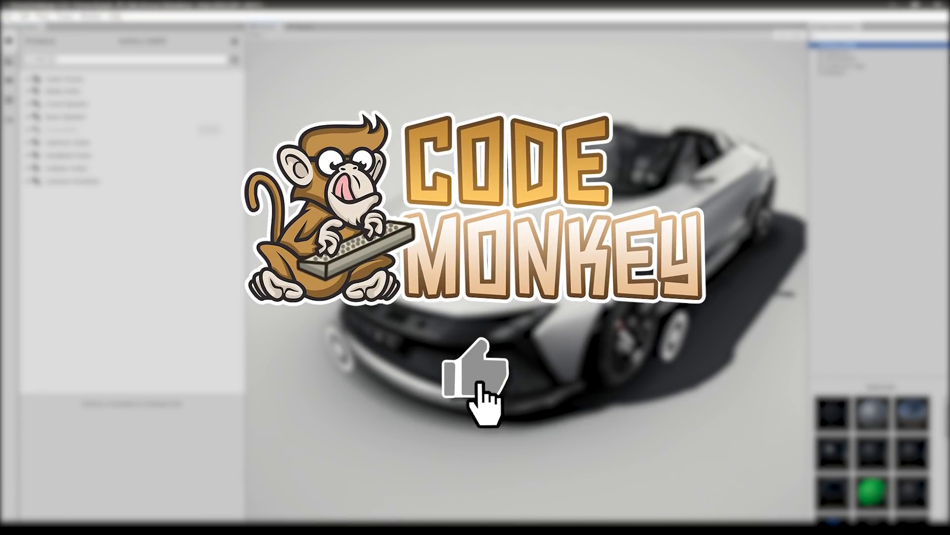
click(476, 373)
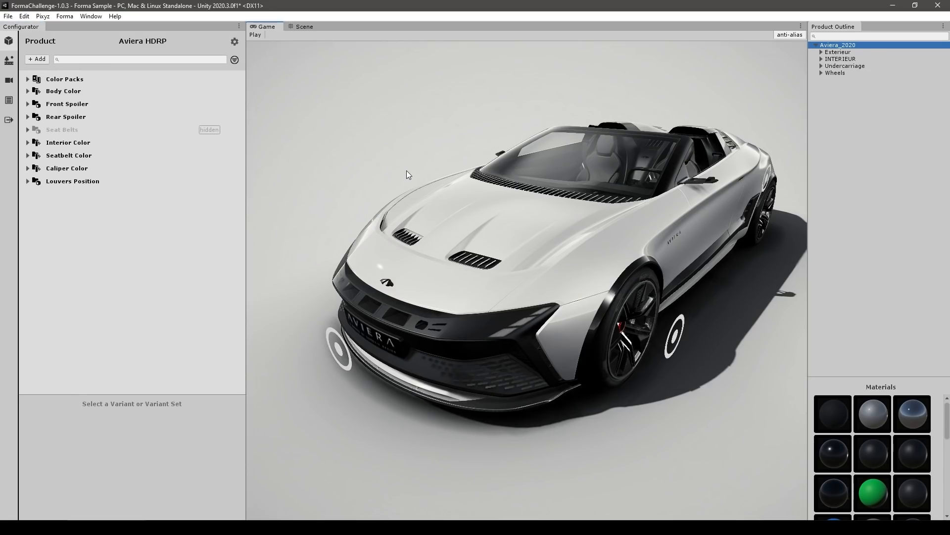
mouse_move(390, 156)
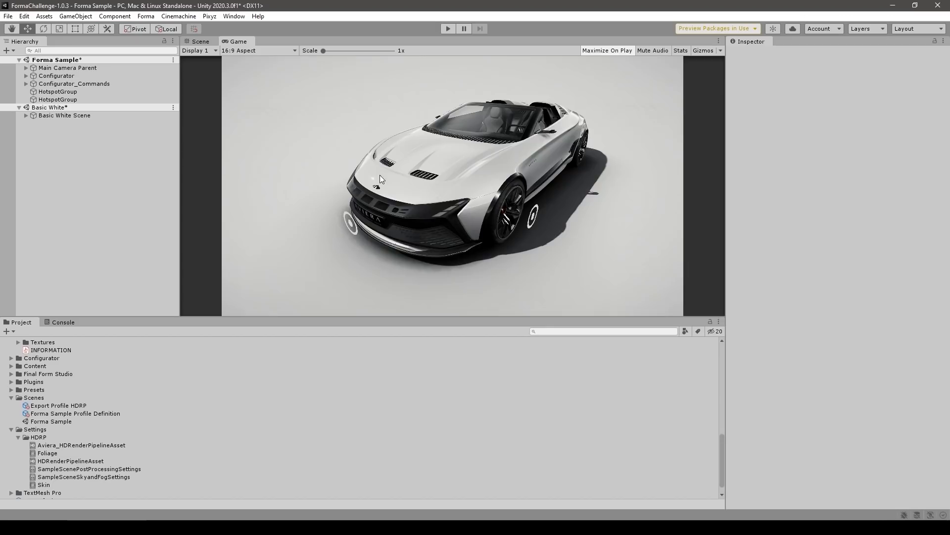
click(448, 138)
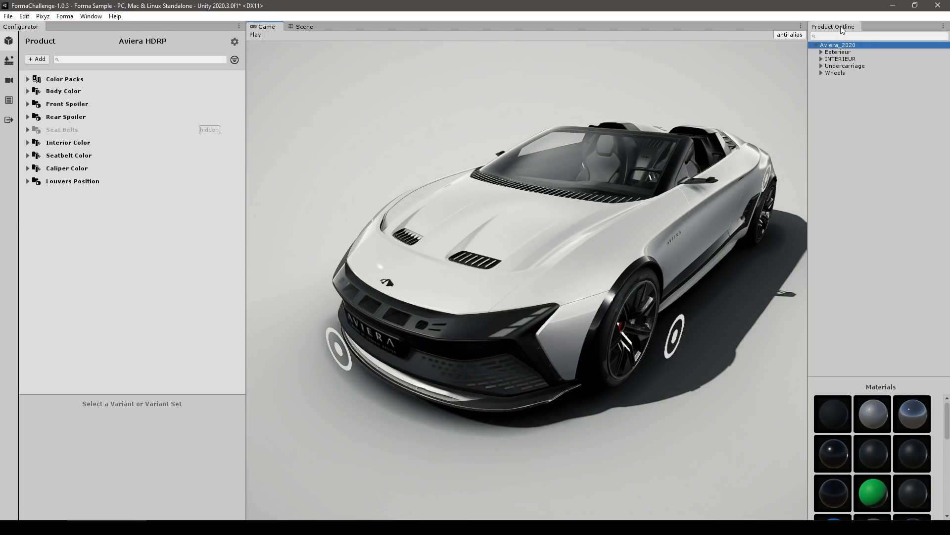
mouse_move(842, 145)
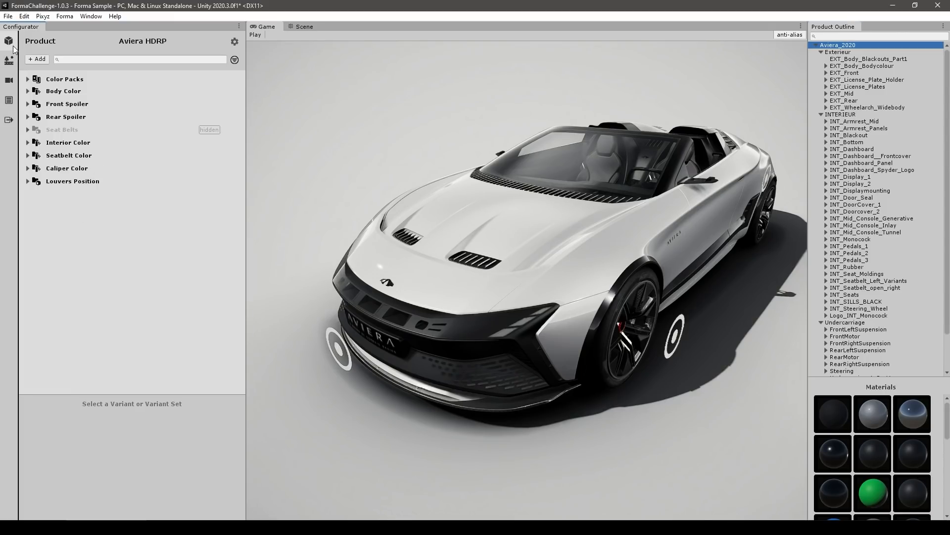
mouse_move(62, 43)
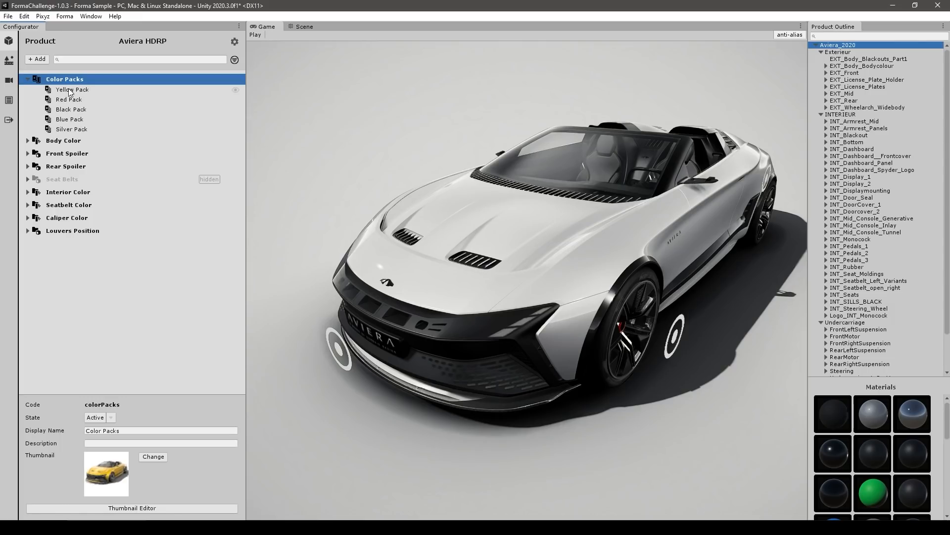
Preview the Yellow Pack, then the Blue Pack, on the Aviera
click(71, 90)
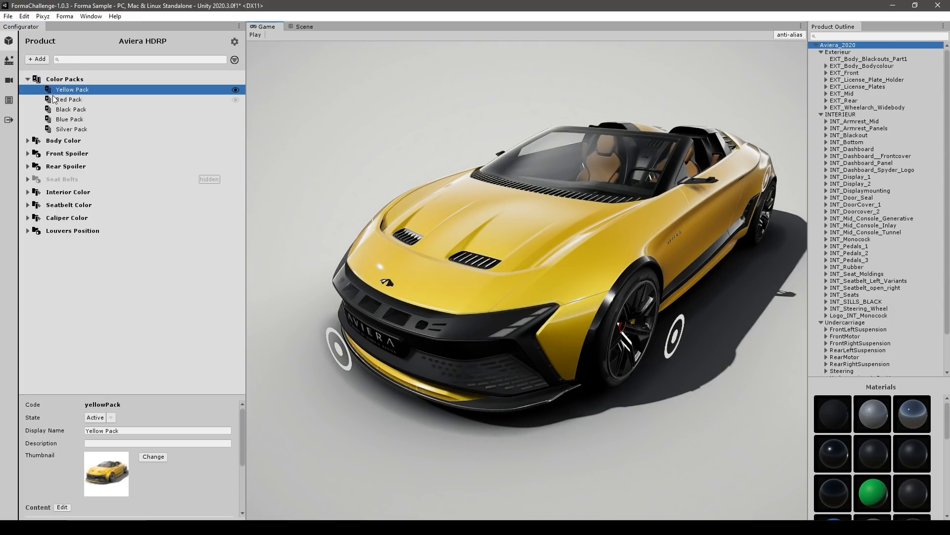
click(69, 119)
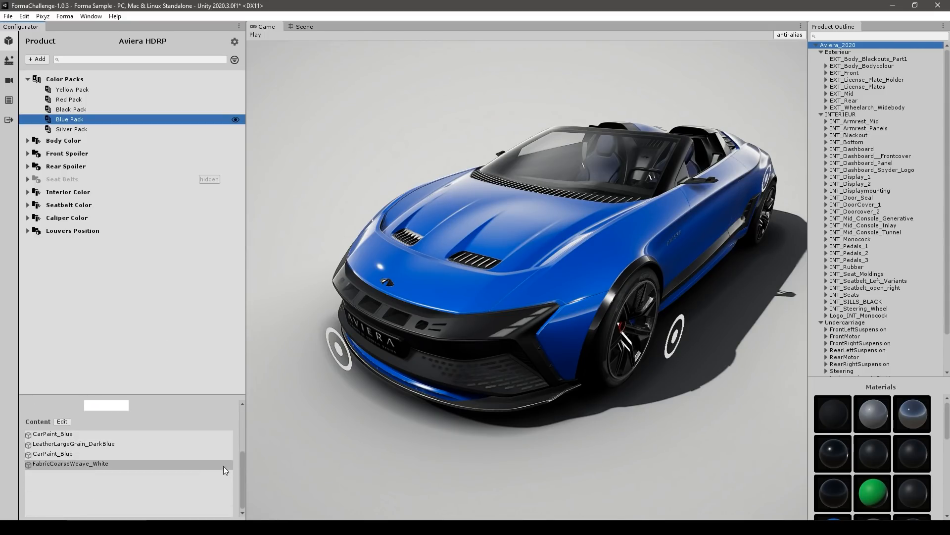
click(69, 119)
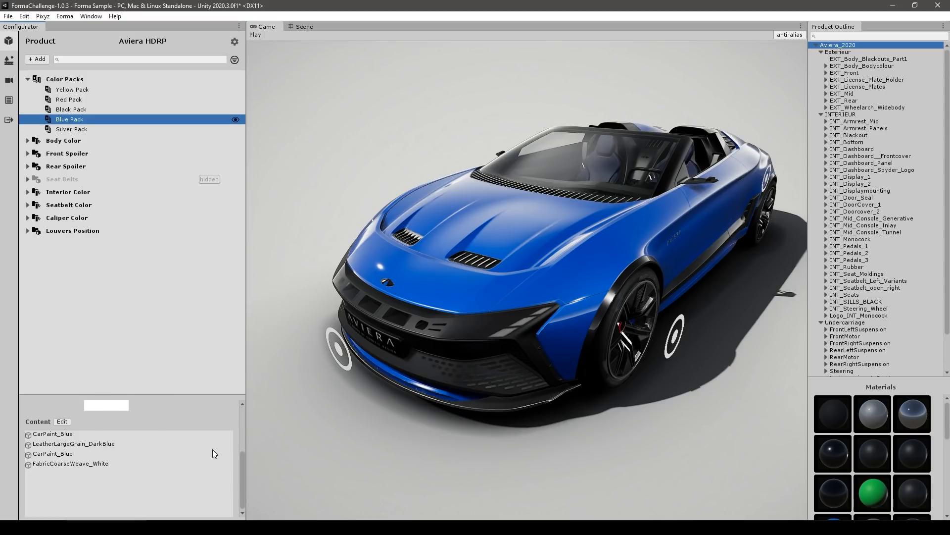
Inspect the Blue Pack's FabricCoarseWeave_White, CarPaint_Blue and LeatherLargeGrain_DarkBlue materials and expand Body Color
click(70, 464)
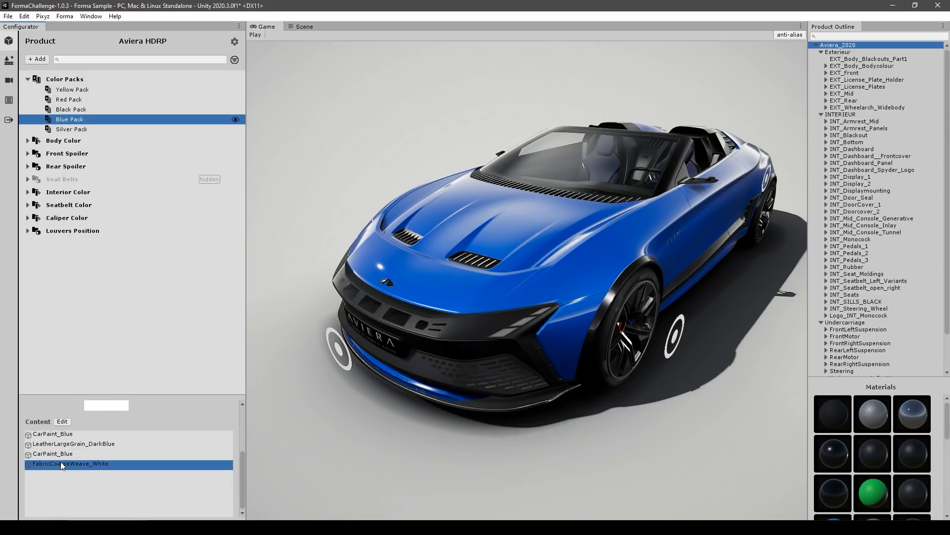
click(53, 433)
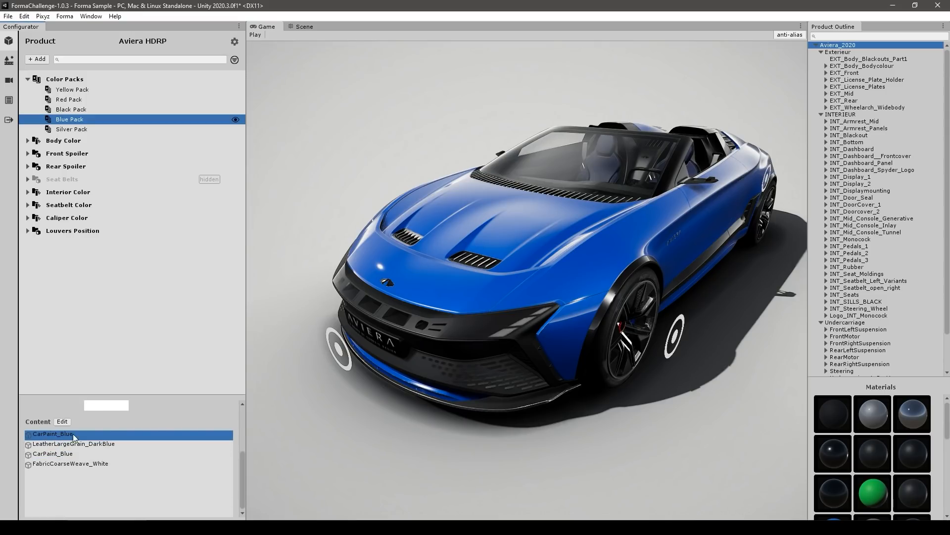
click(72, 443)
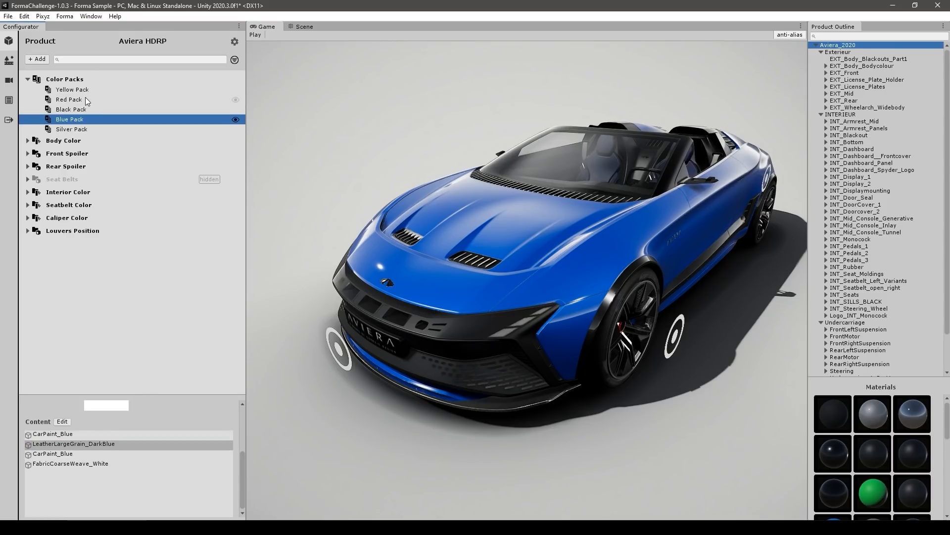
click(63, 140)
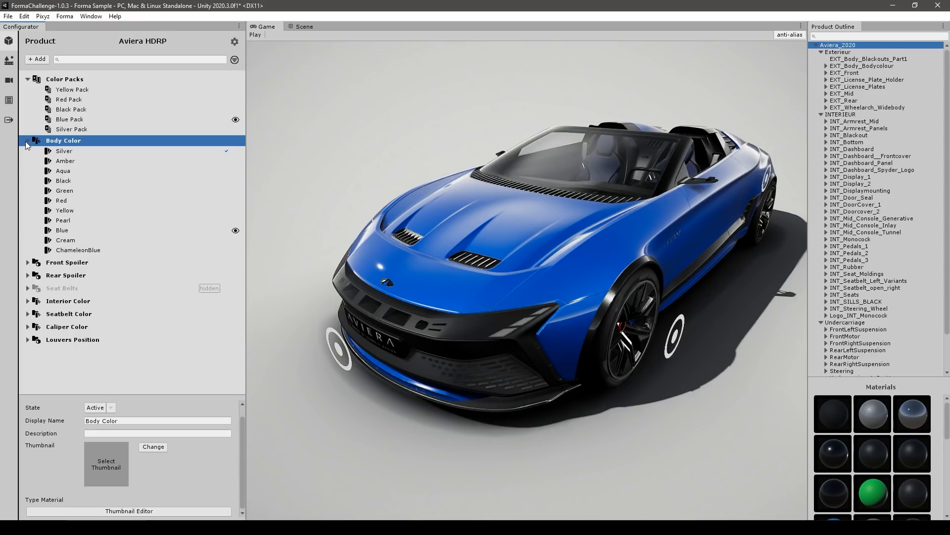
Preview Amber, Aqua and ChameleonBlue paints, zooming on the front splitter, and add a variant set
click(64, 151)
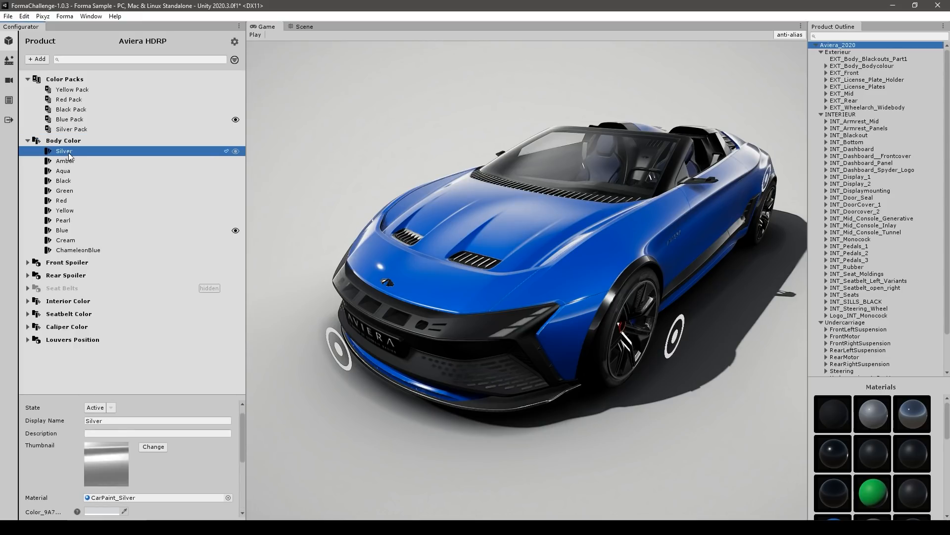
click(64, 160)
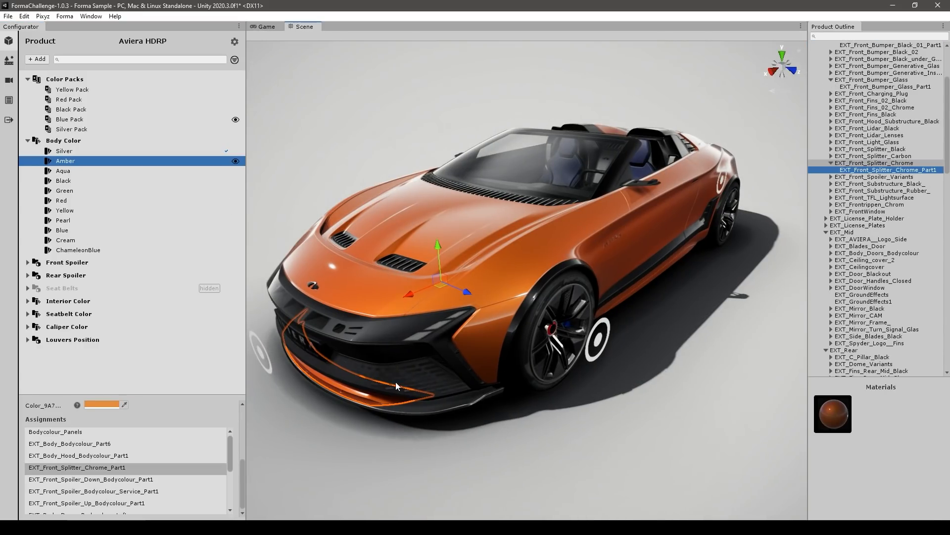
drag(397, 386, 527, 371)
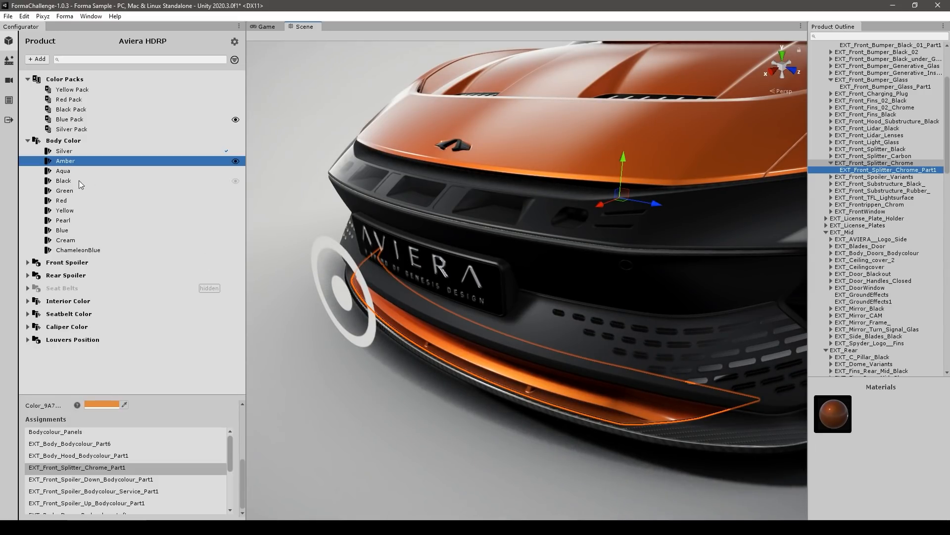
click(63, 170)
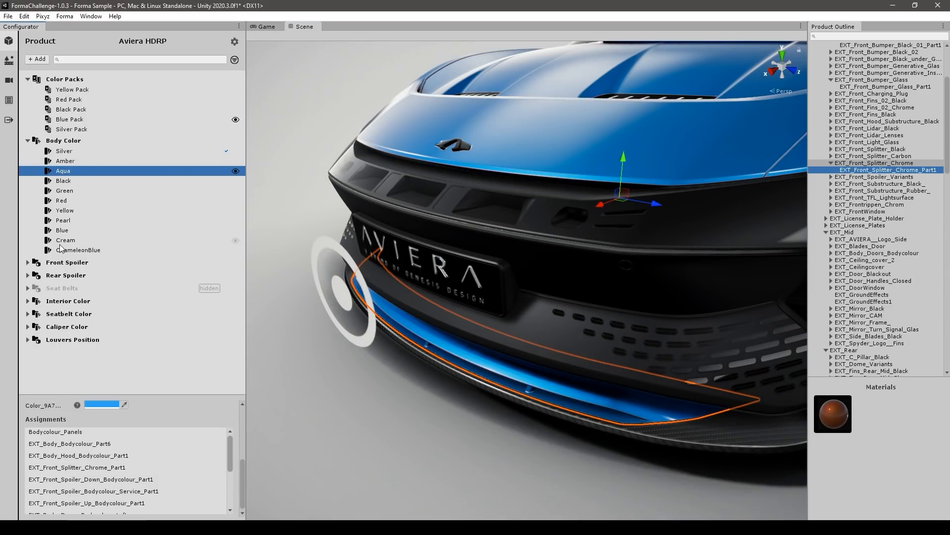
click(78, 250)
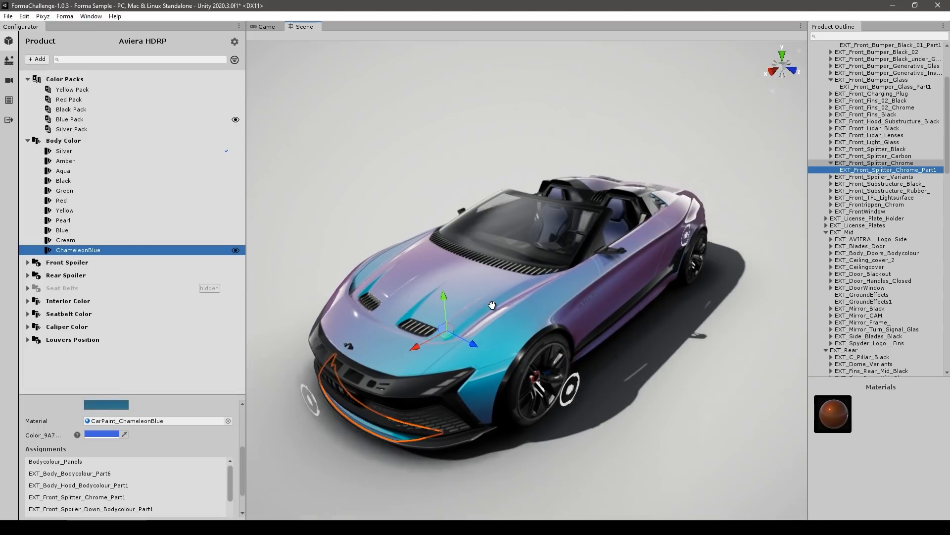
click(36, 59)
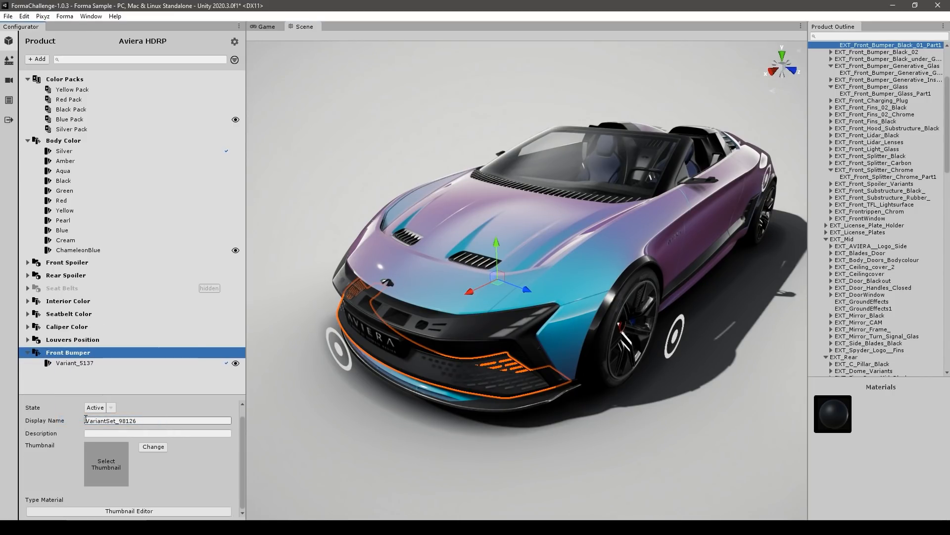
Rename the new bumper variant White and assign the GCC_Black front bumper parts to it
right_click(73, 362)
text(White)
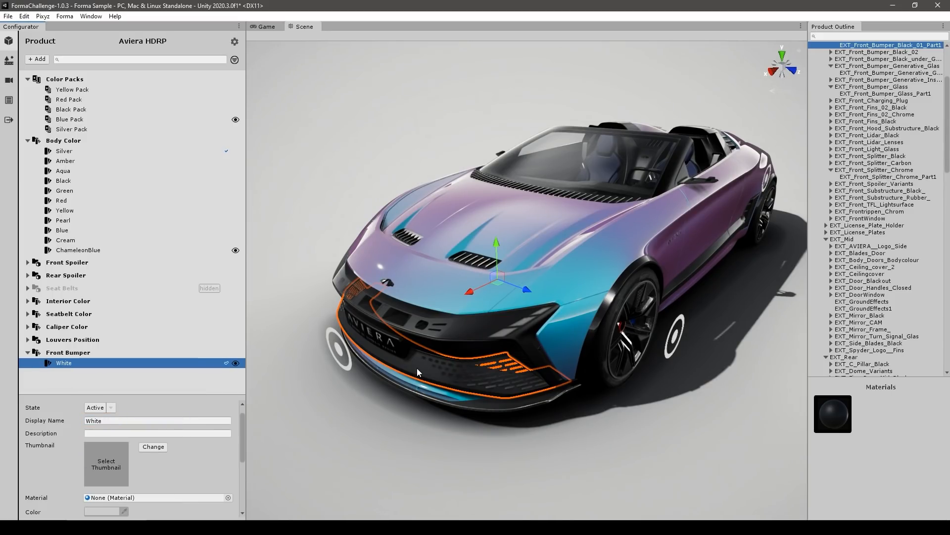
mouse_move(54, 439)
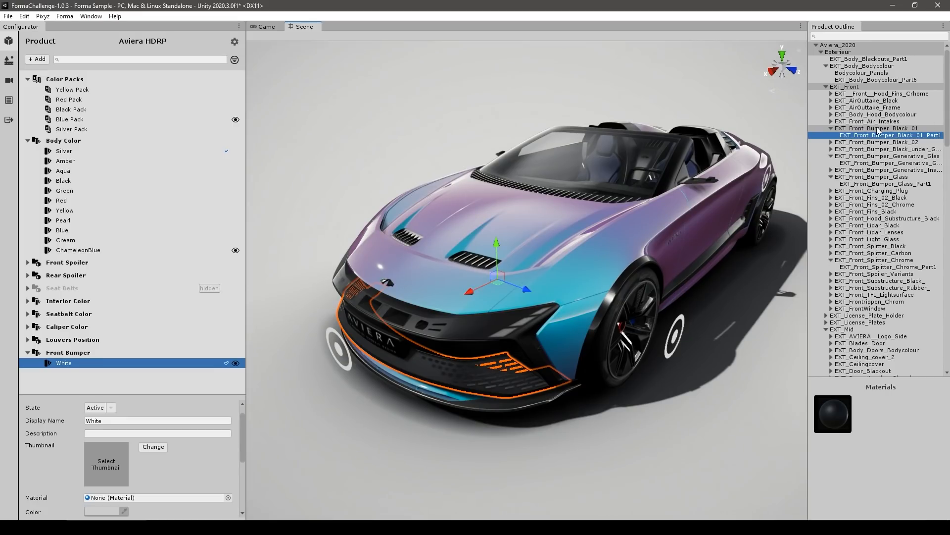
click(879, 128)
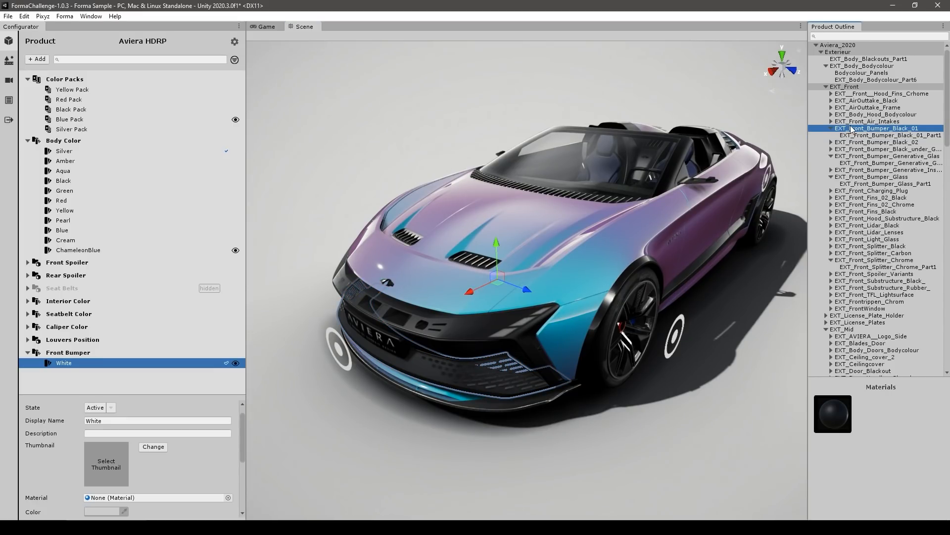
click(832, 414)
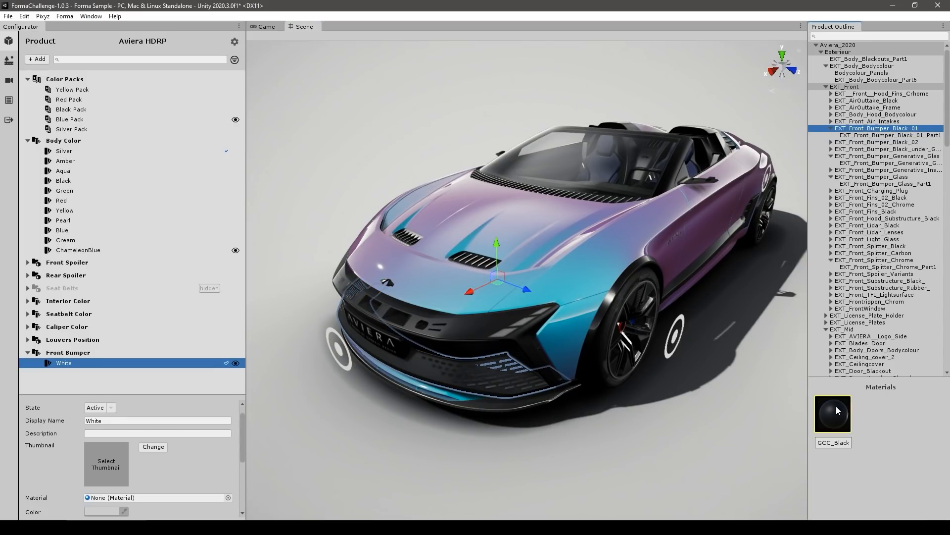
right_click(832, 413)
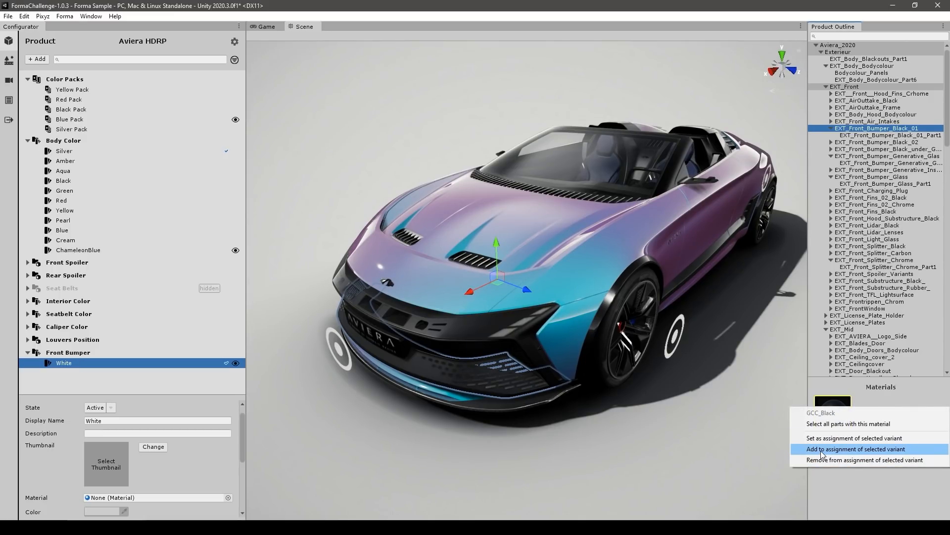
click(855, 449)
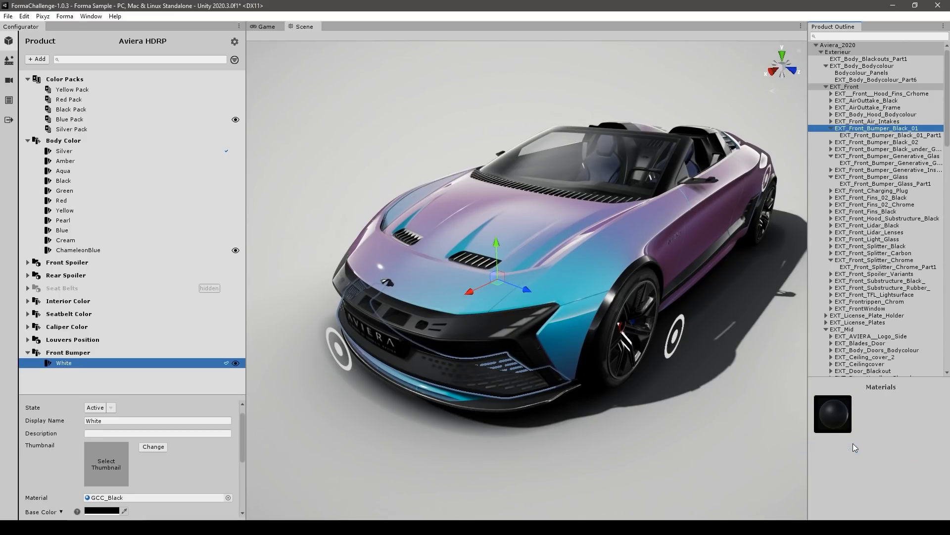
scroll(down, 3)
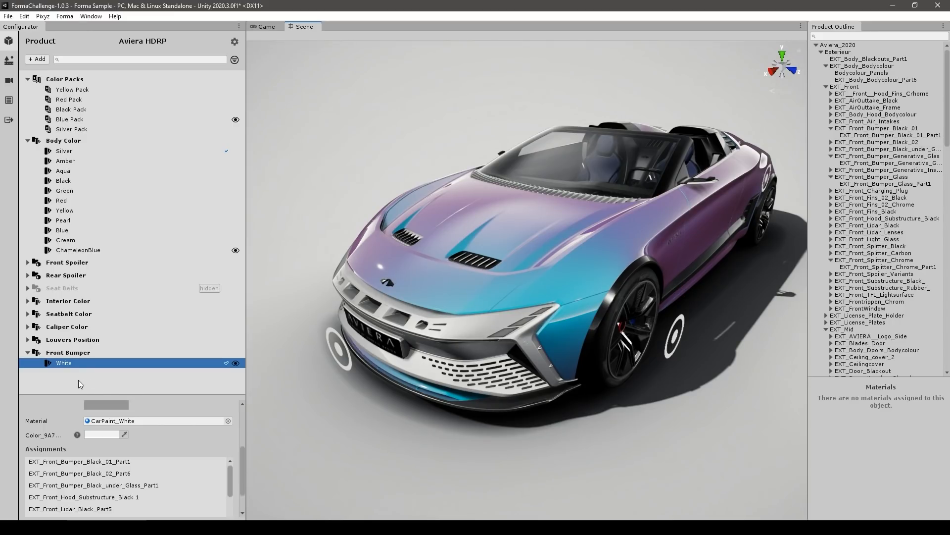
Add a second variant named Black to the Front Bumper set and reselect White
right_click(63, 362)
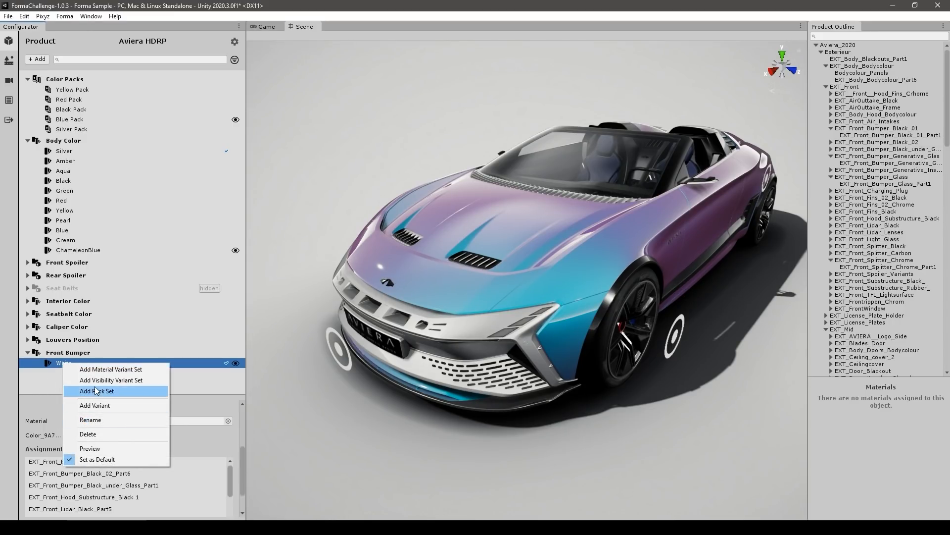
click(95, 404)
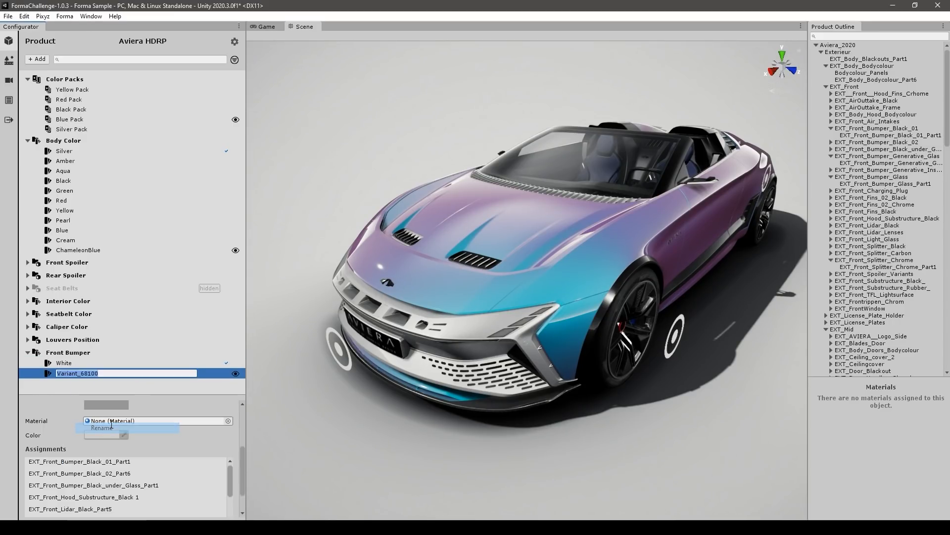
click(227, 421)
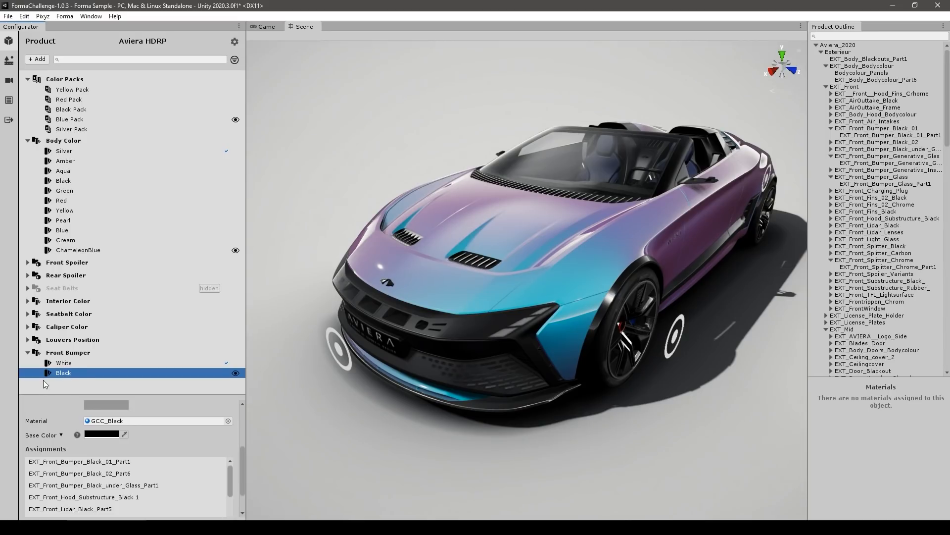
click(63, 362)
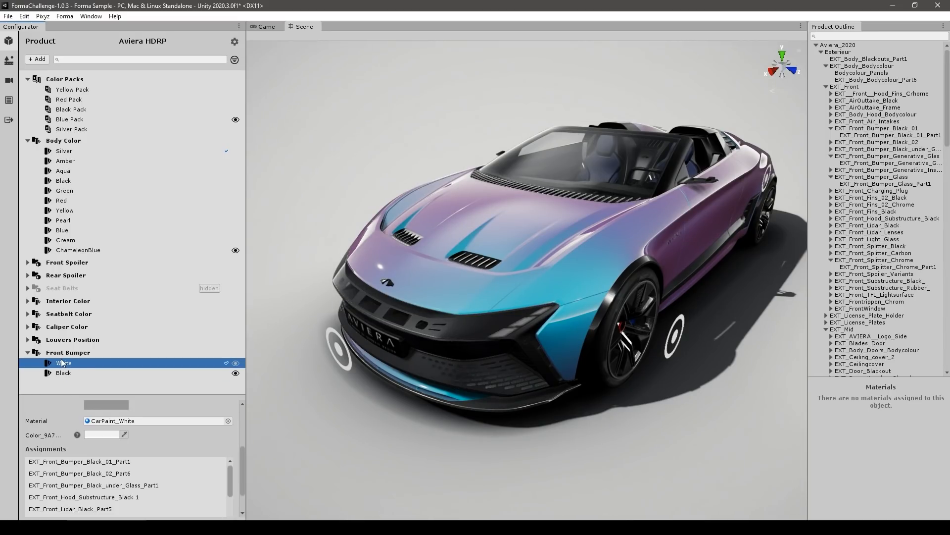
click(64, 363)
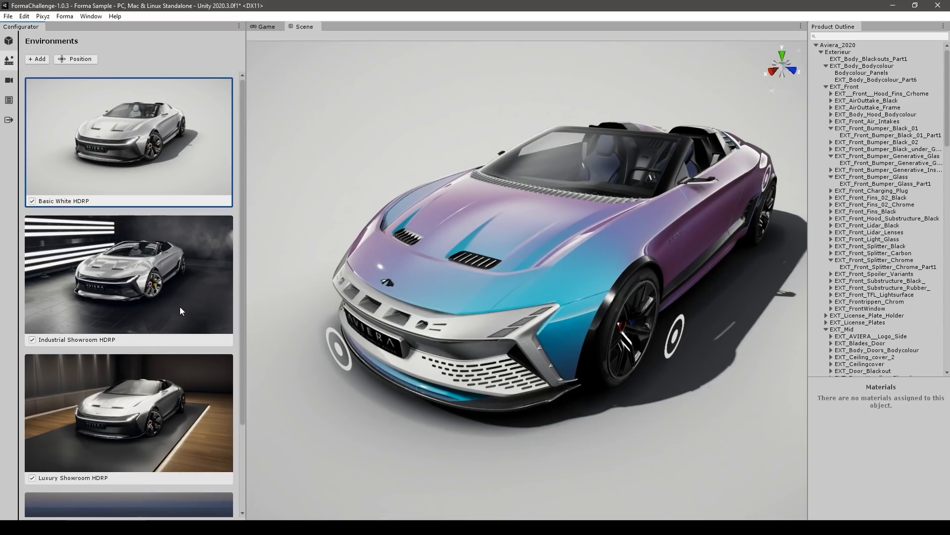
Scroll the environments list to the Luxury Showroom HDRP option
scroll(down, 3)
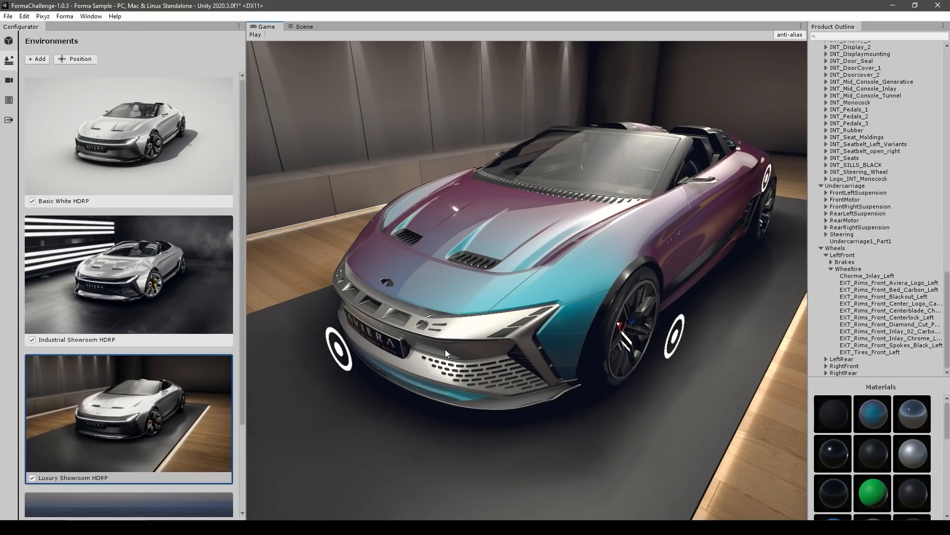
mouse_move(481, 265)
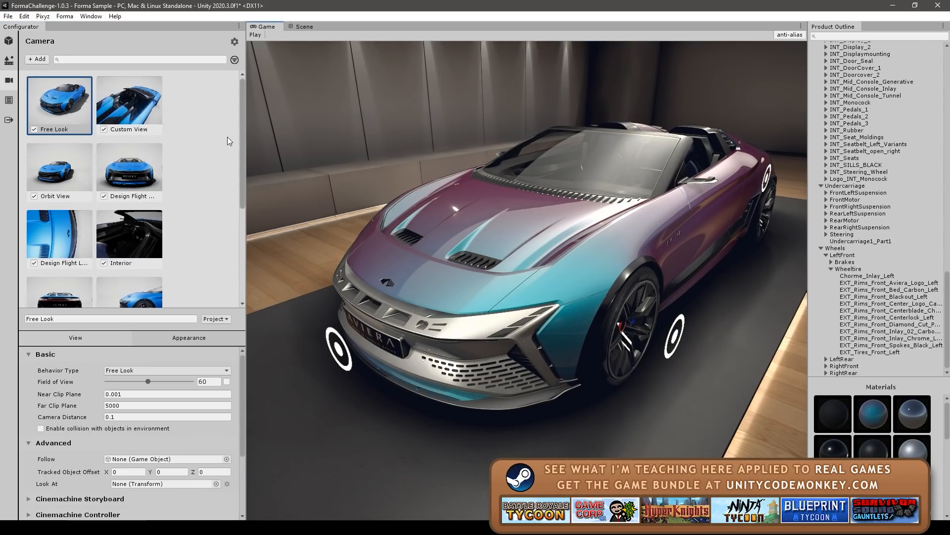
Switch to the Drive-In camera, test its field of view, and scroll to its Animation settings
click(129, 100)
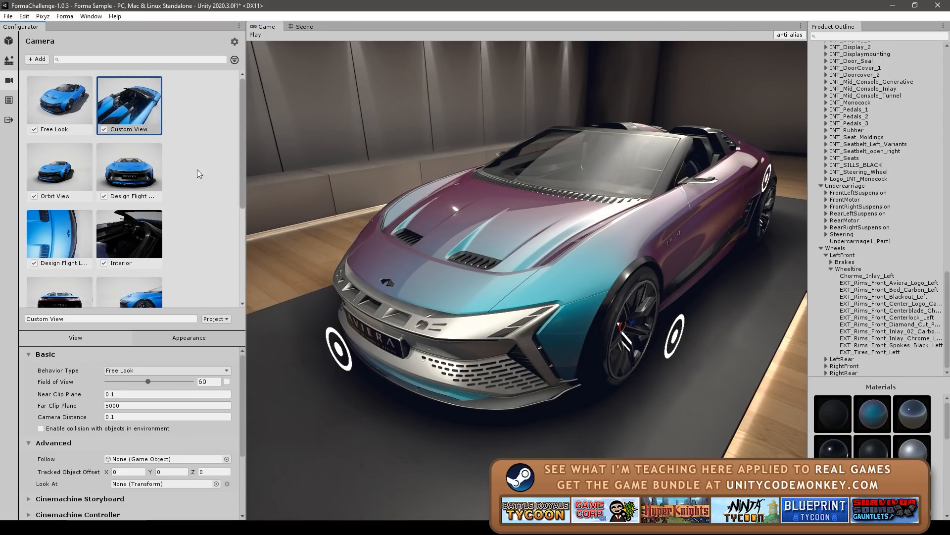
click(130, 167)
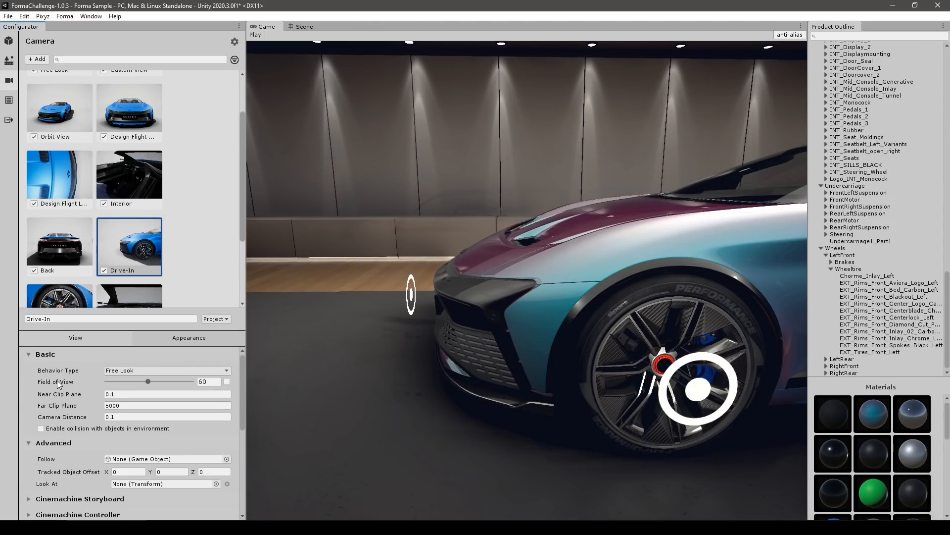
mouse_move(55, 405)
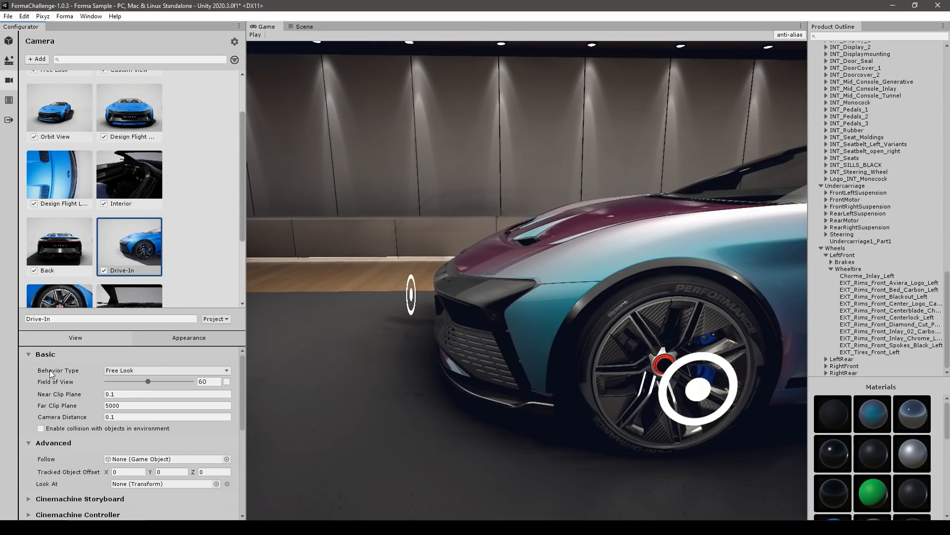
drag(150, 381, 149, 382)
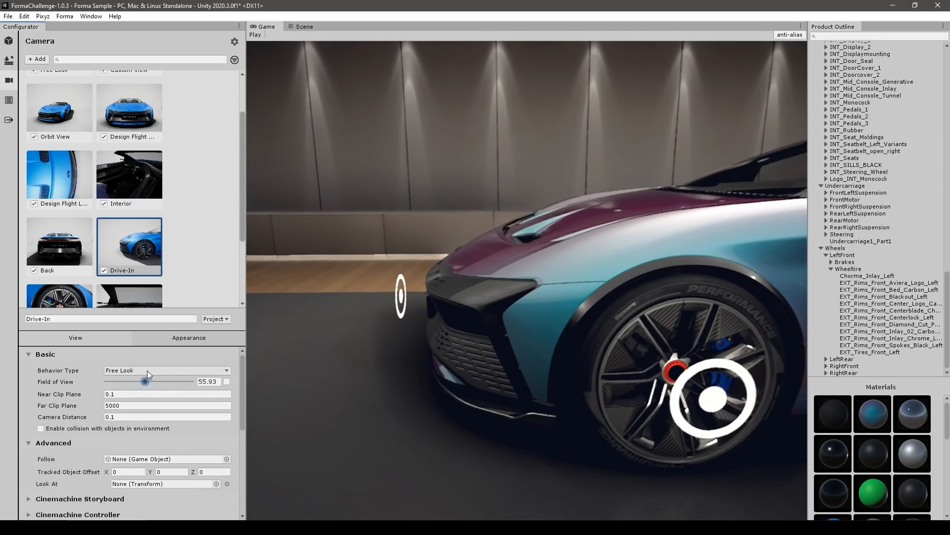
click(167, 370)
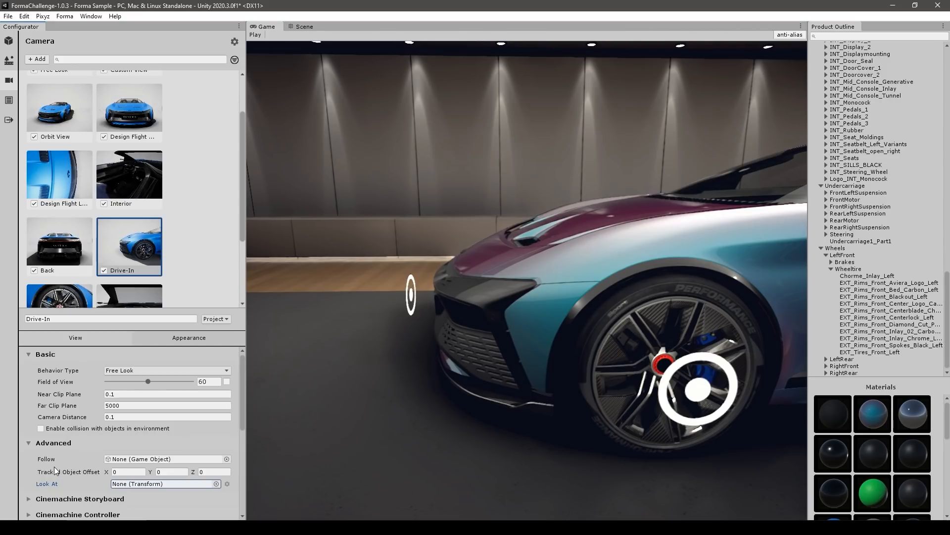
scroll(down, 3)
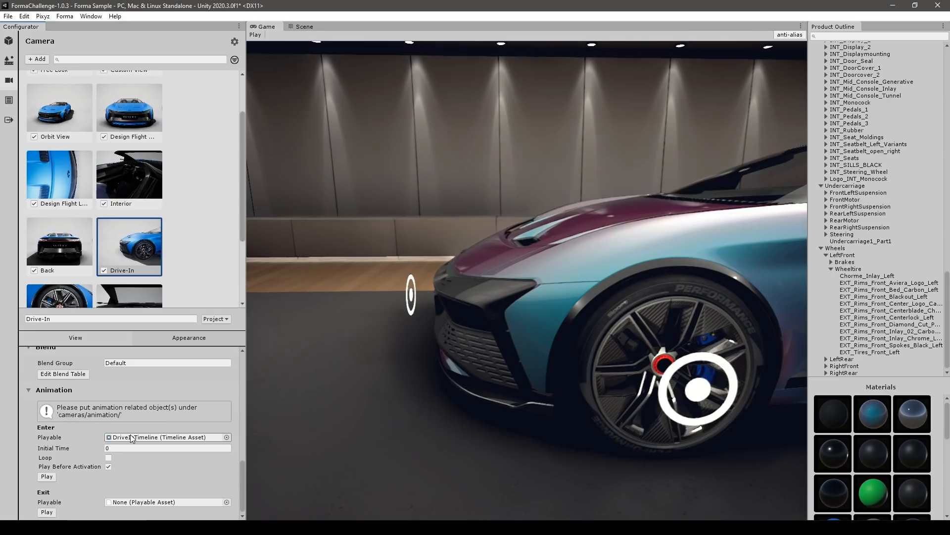
Give the Drive-In camera a new volume profile with saturation at 100, then go to Rules
click(189, 338)
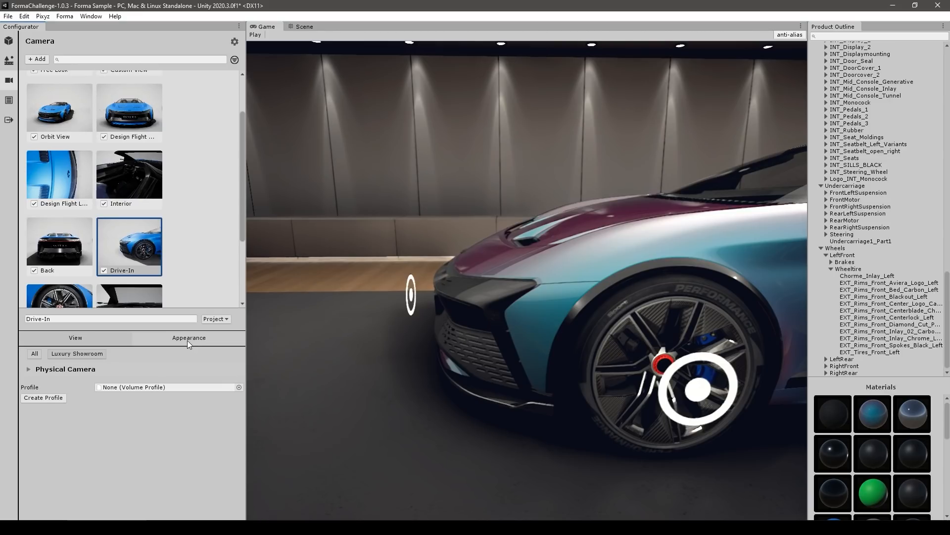
mouse_move(161, 368)
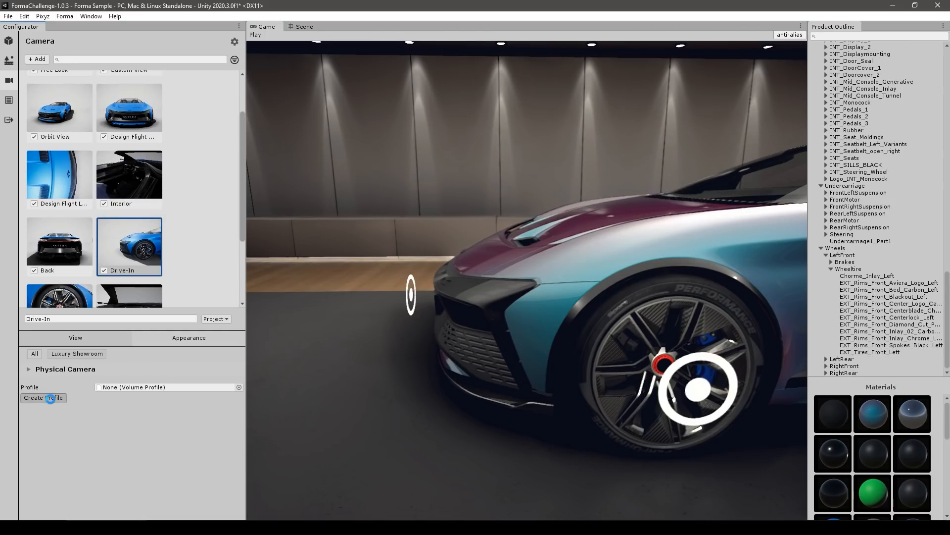
click(44, 398)
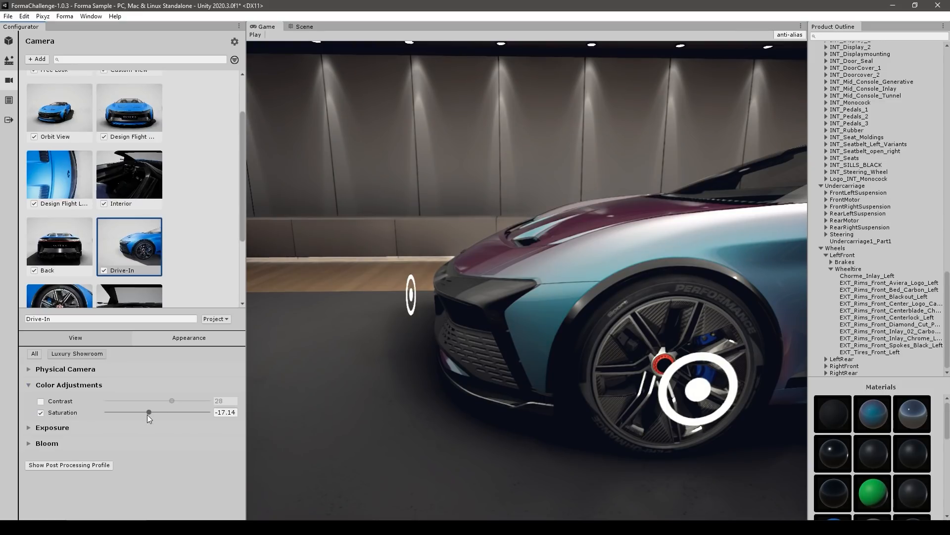
drag(148, 412, 208, 412)
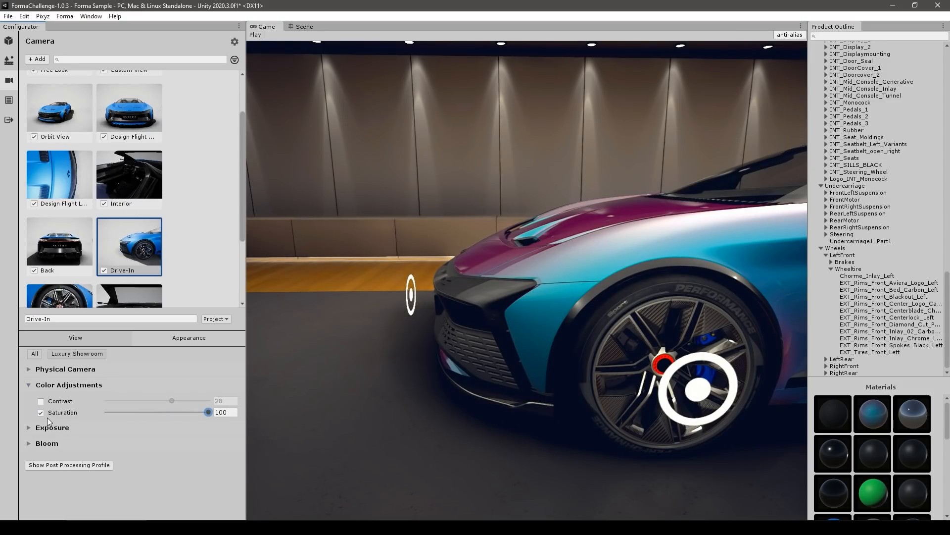
click(9, 100)
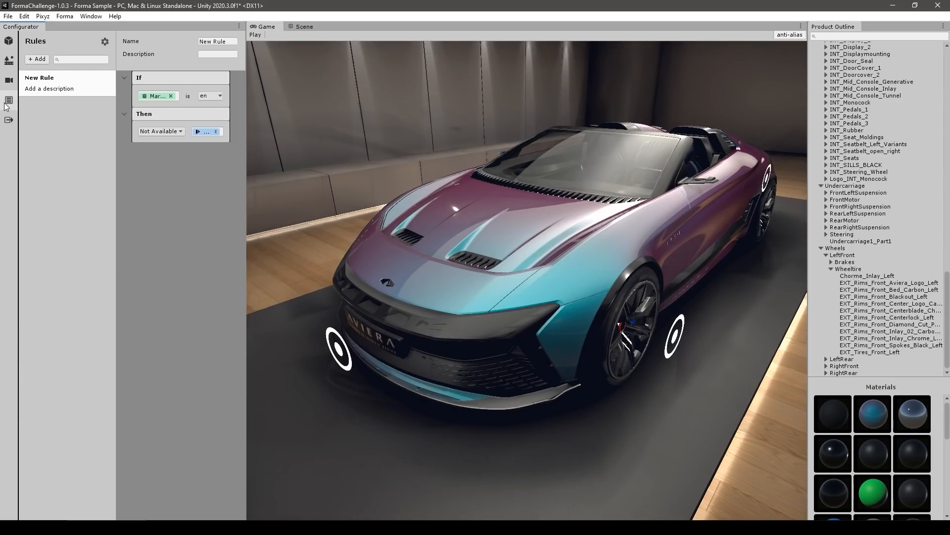
mouse_move(73, 108)
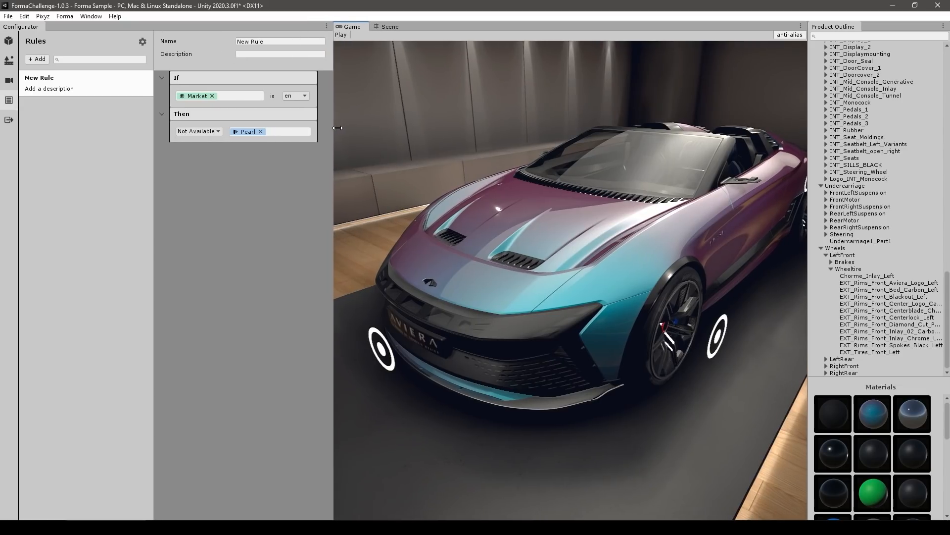
Add a rule: if Red Pack is selected, Front Bumper White is Not Available
drag(333, 128, 339, 128)
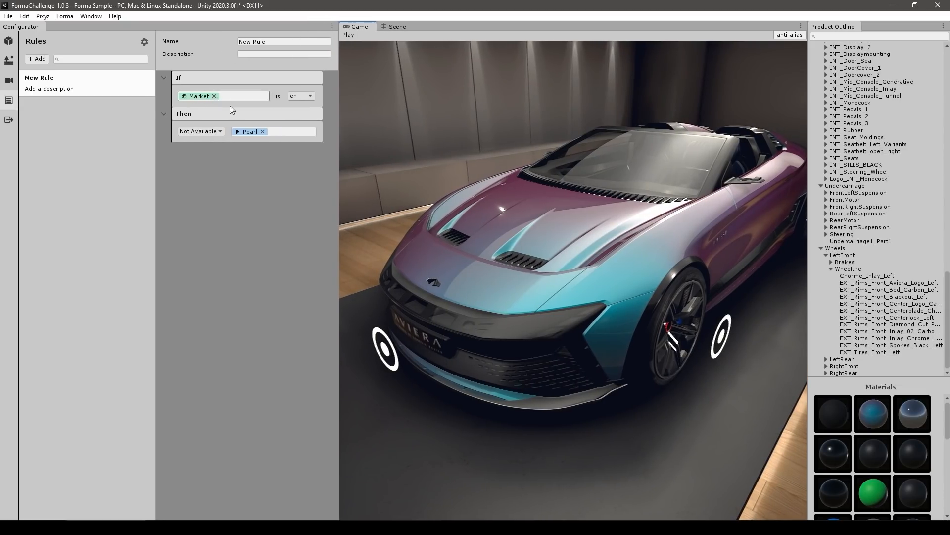
mouse_move(258, 117)
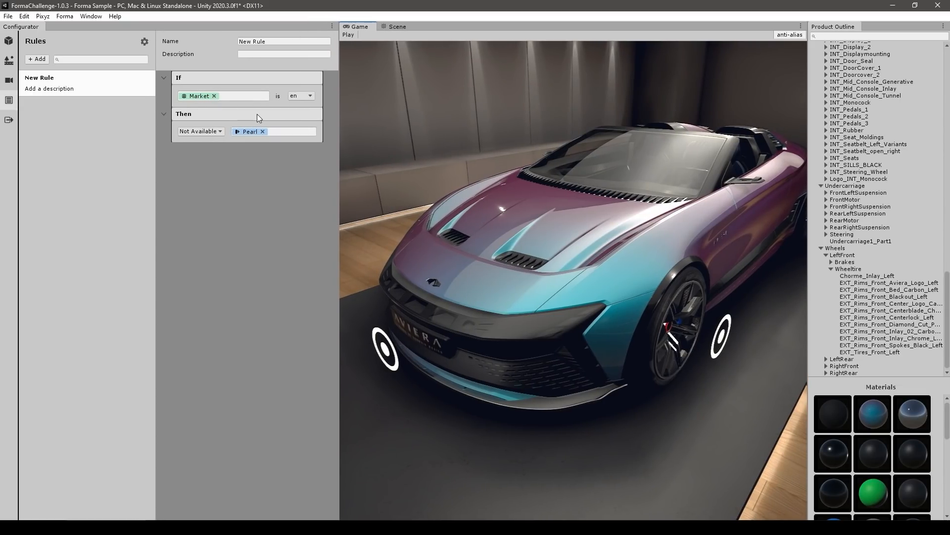
click(36, 59)
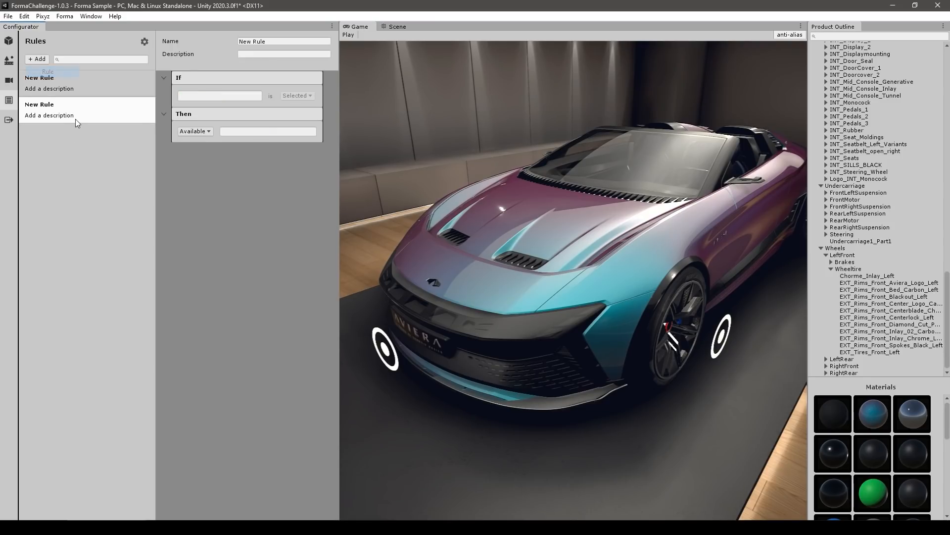
click(220, 95)
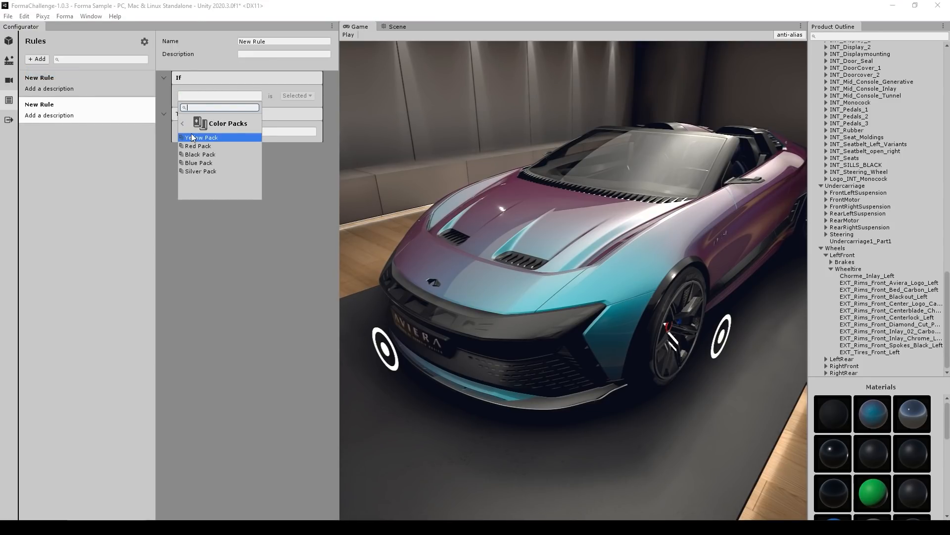
click(198, 146)
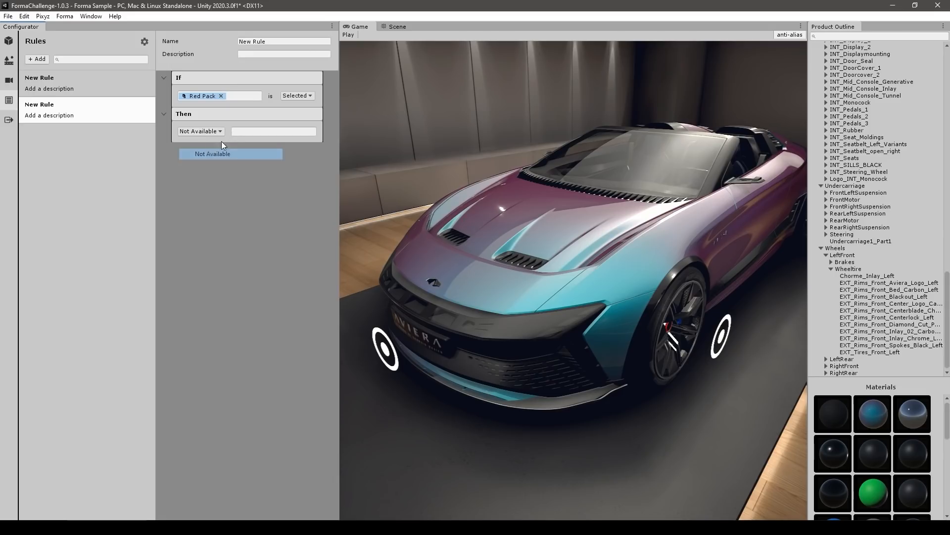
click(273, 130)
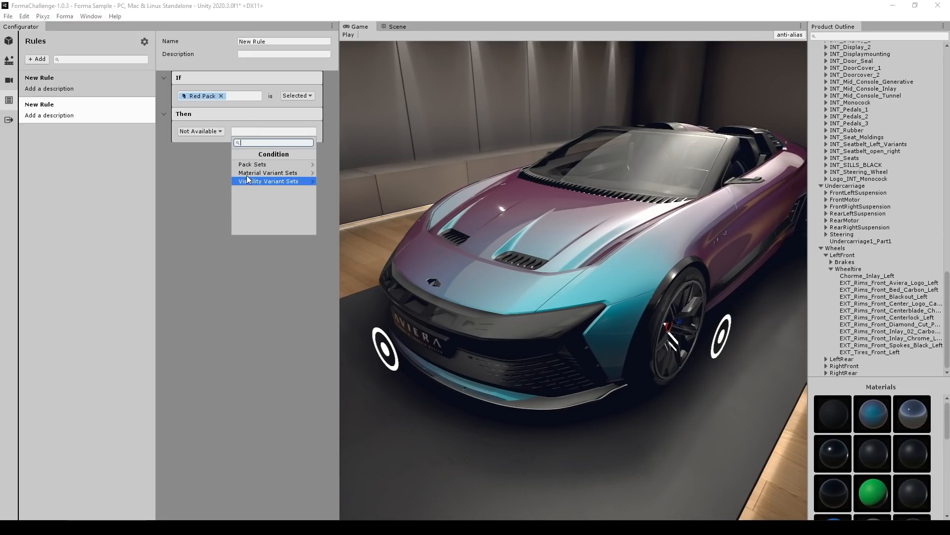
click(268, 181)
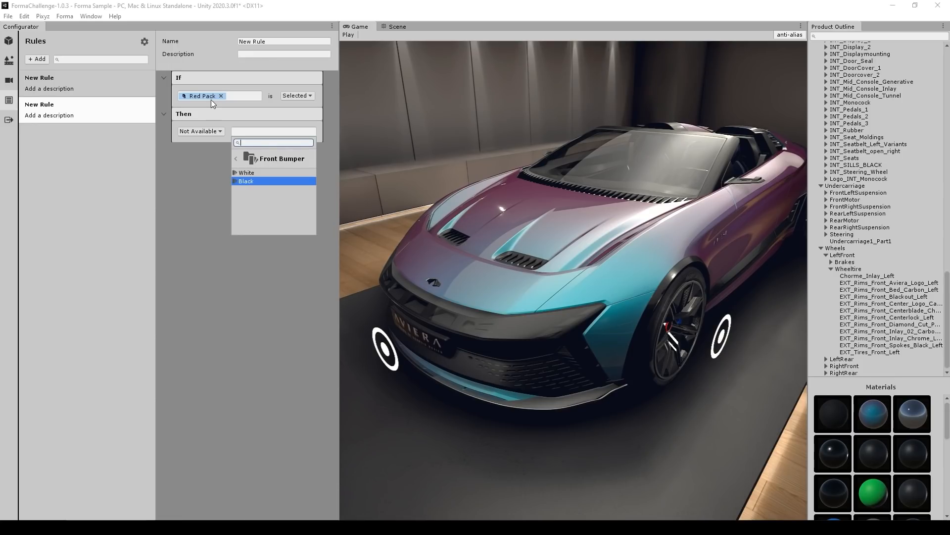
click(246, 172)
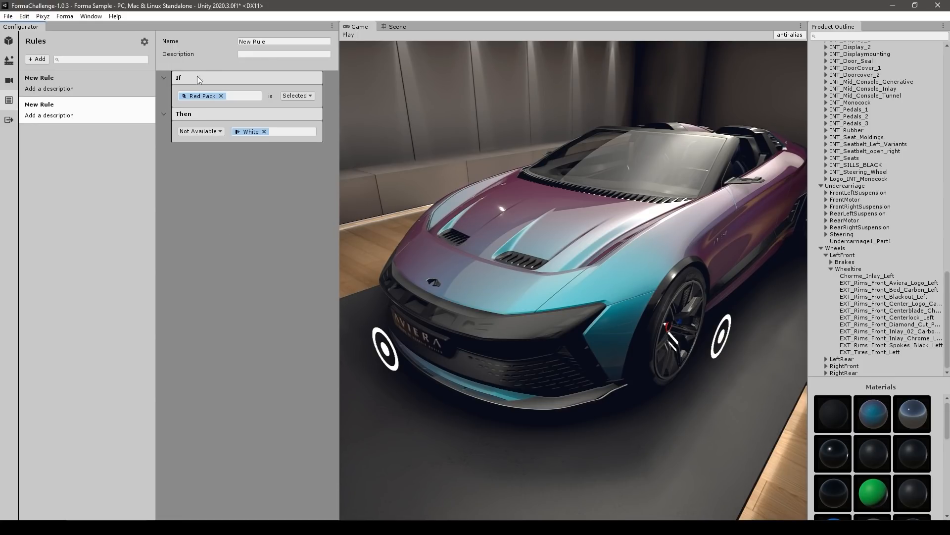
mouse_move(230, 177)
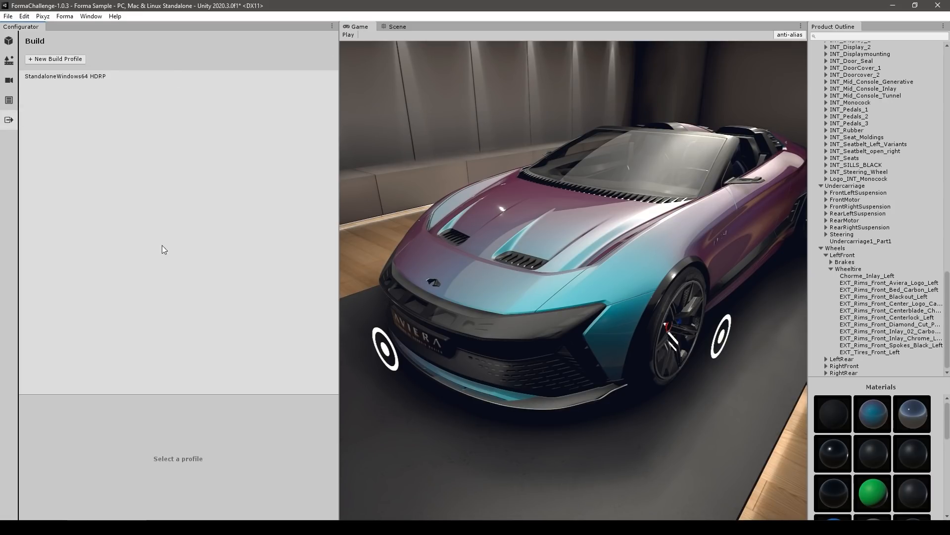
Confirm the StandaloneWindows64 HDRP profile targets Windows 64 and includes the Aviera 2020 product
click(64, 75)
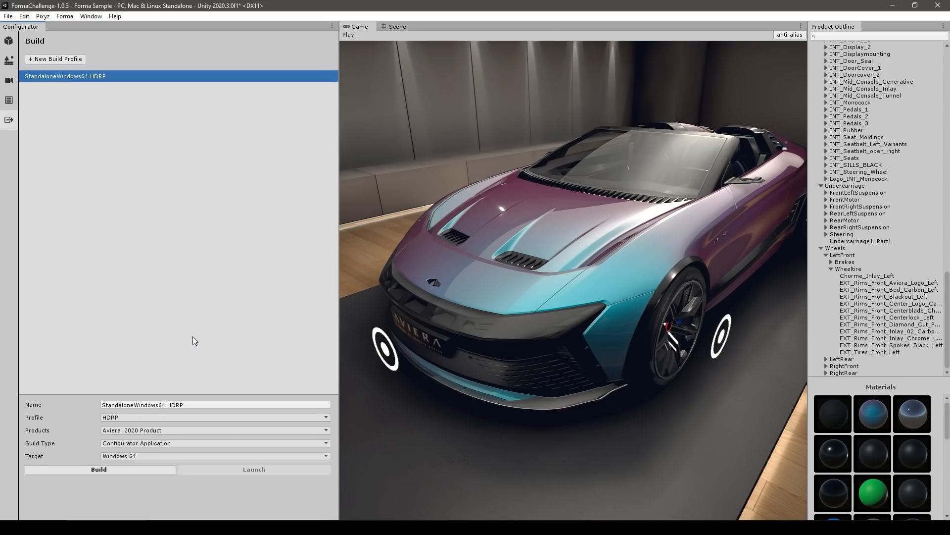
click(214, 456)
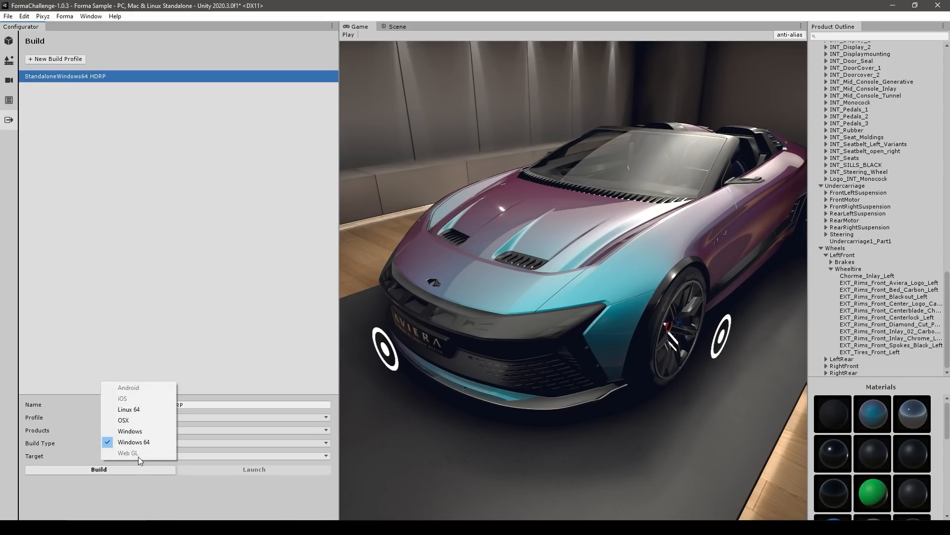
click(133, 441)
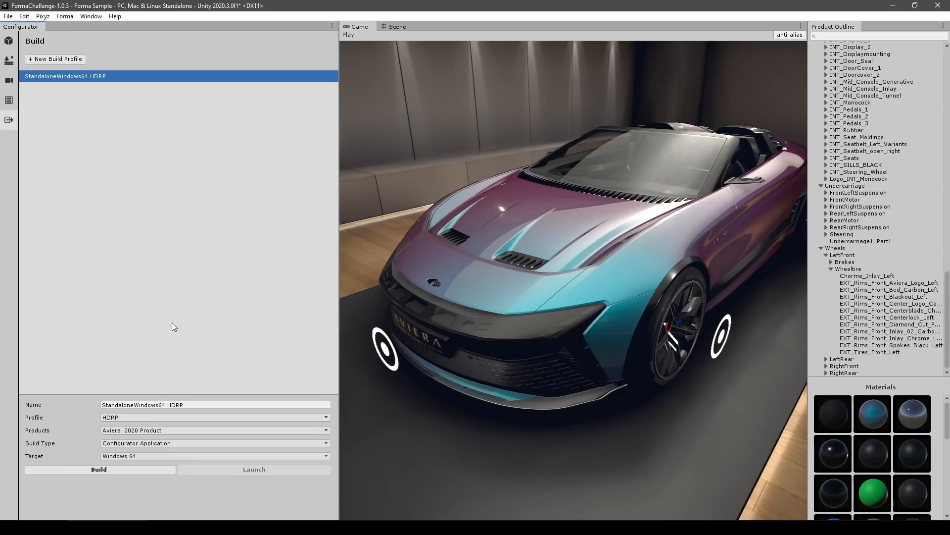
mouse_move(173, 379)
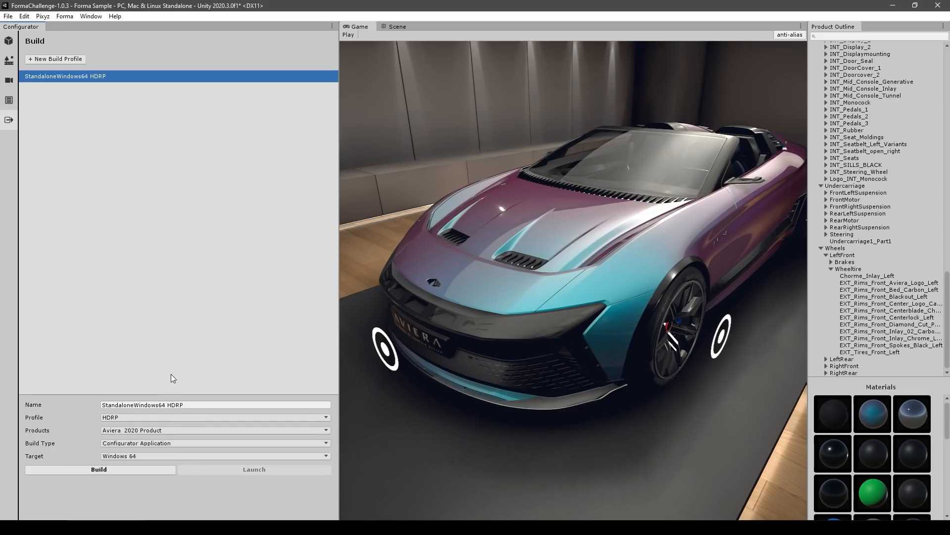
click(214, 429)
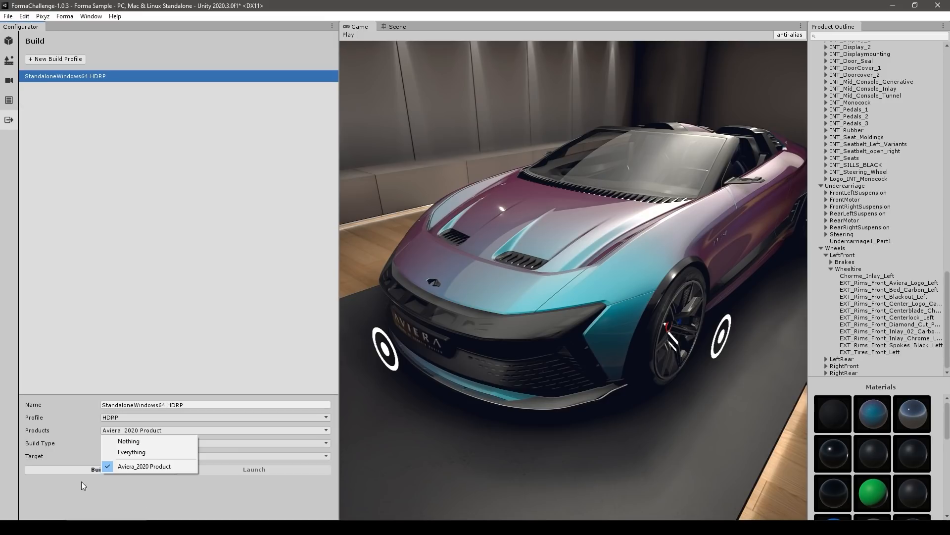
click(144, 466)
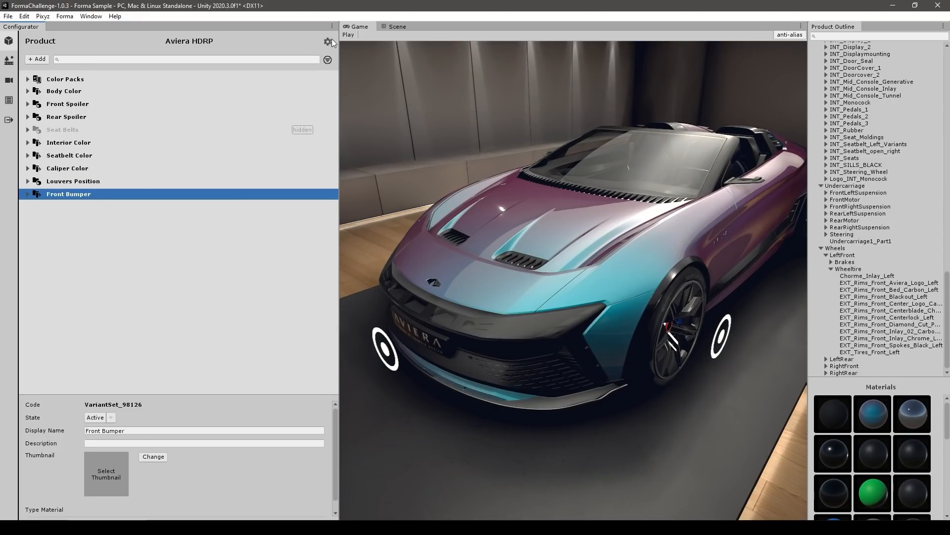
Add sedan-car-01 from the Unity project as a new product in Profile Settings
click(327, 41)
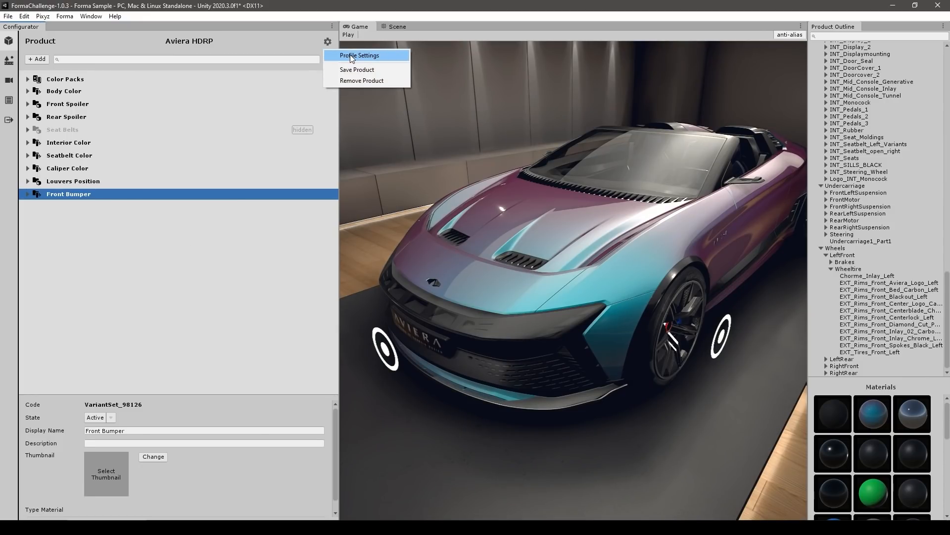
click(359, 55)
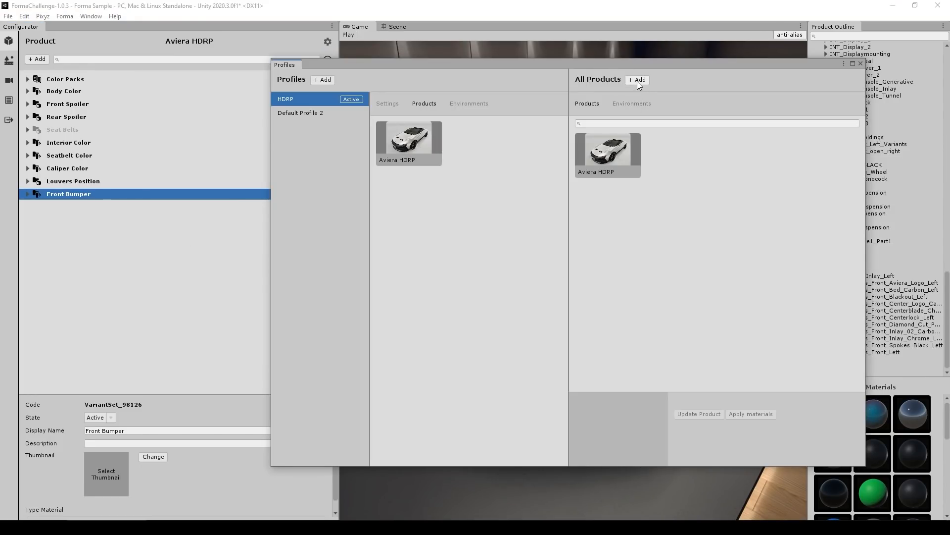
click(637, 79)
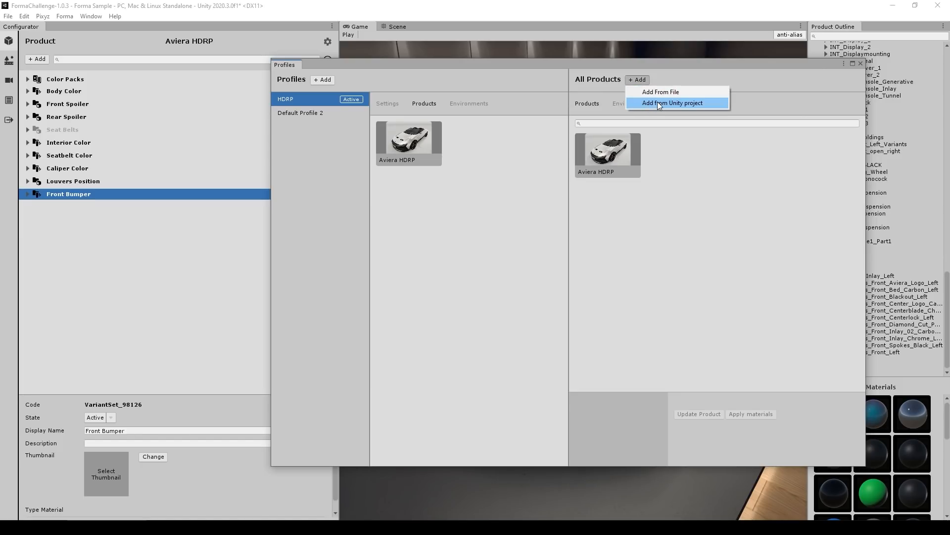
click(672, 102)
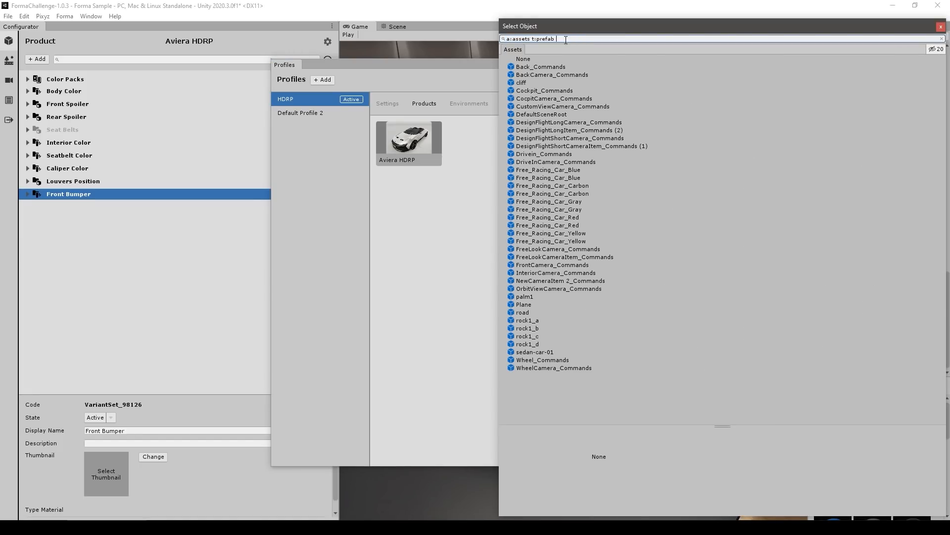
click(534, 351)
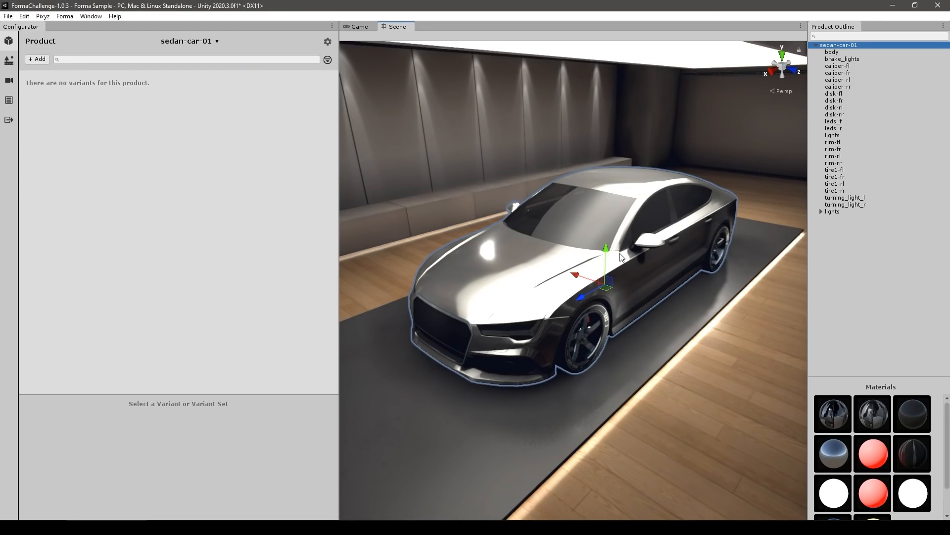
mouse_move(44, 65)
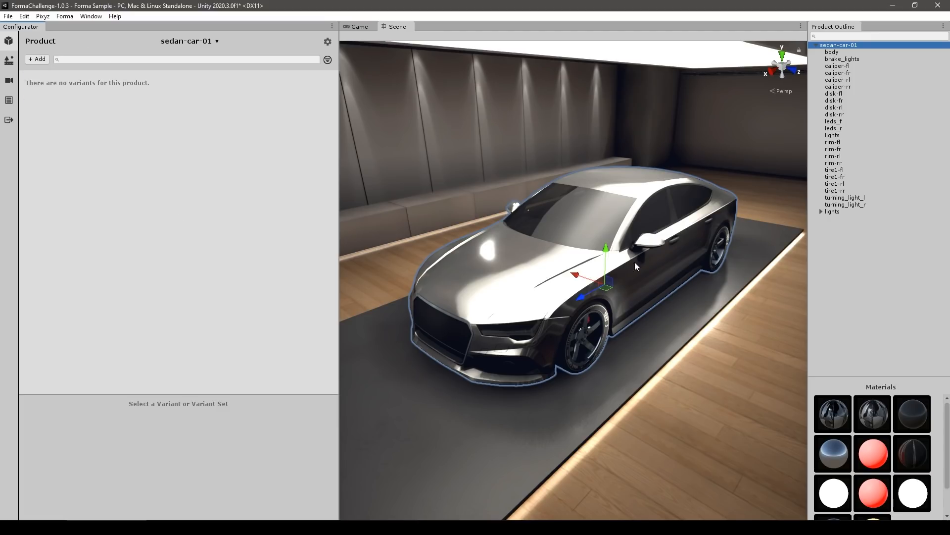
mouse_move(148, 285)
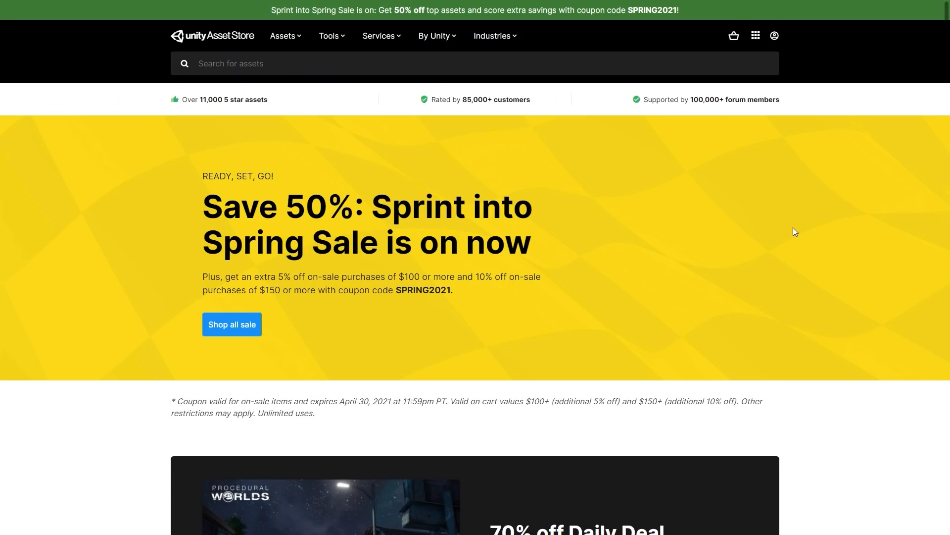
Scroll the Asset Store spring sale page down to reveal the 70% off daily deal
scroll(down, 3)
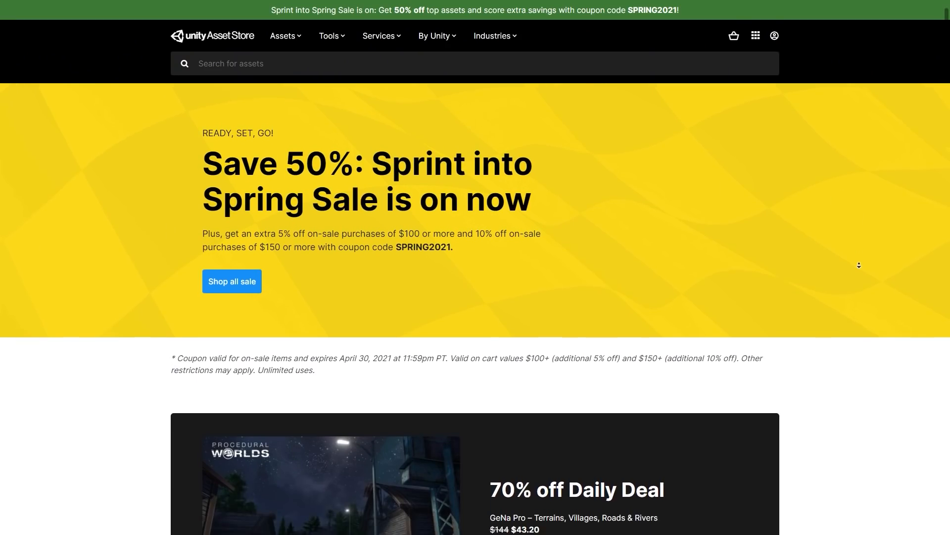